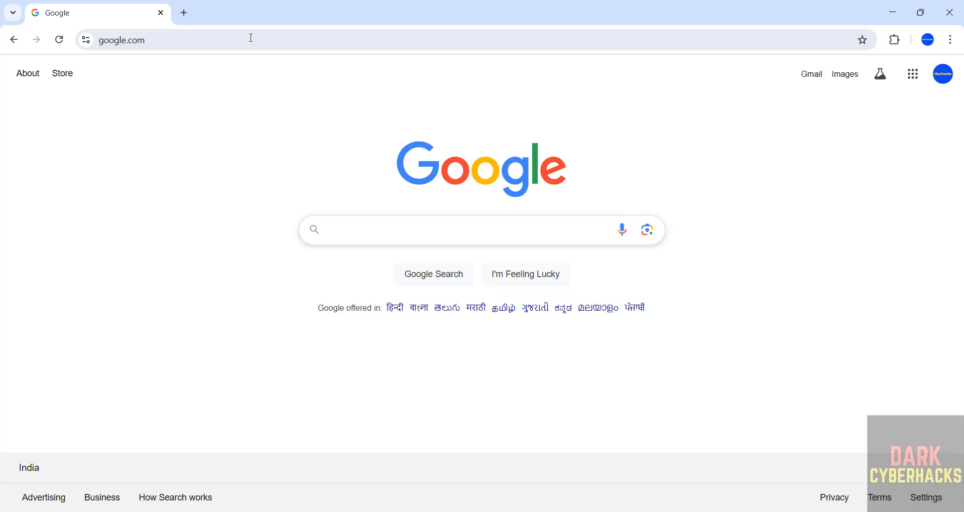
# - Go to centos.org and show the CentOS Stream 10 download table
pyautogui.write('centos.org')
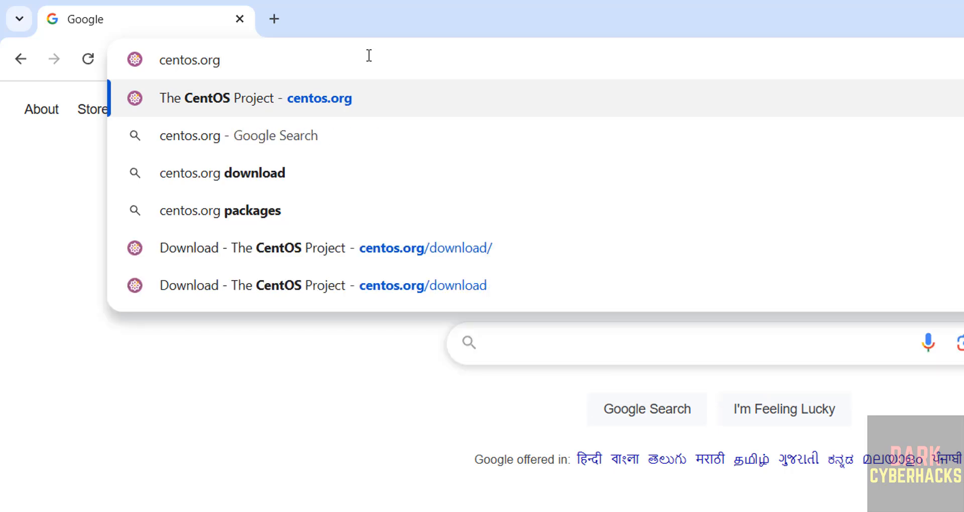
pyautogui.click(239, 98)
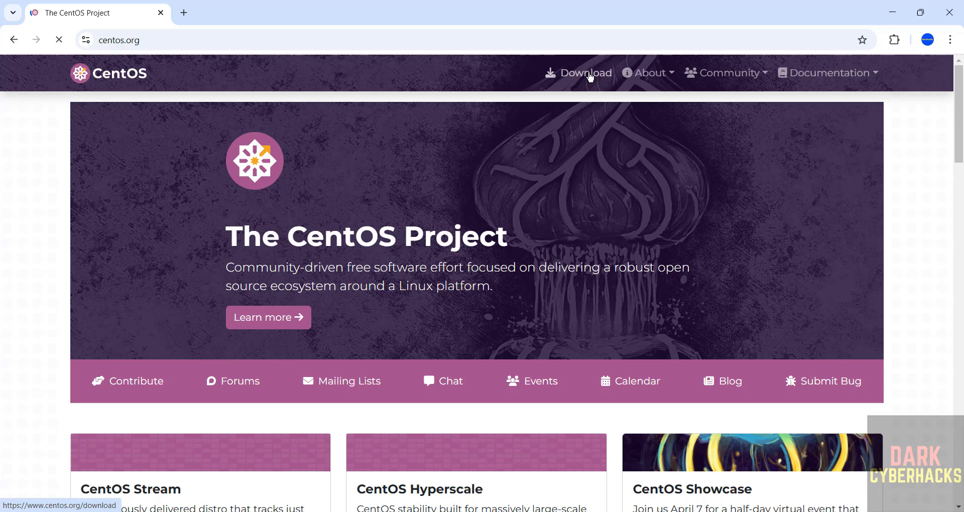
pyautogui.click(586, 72)
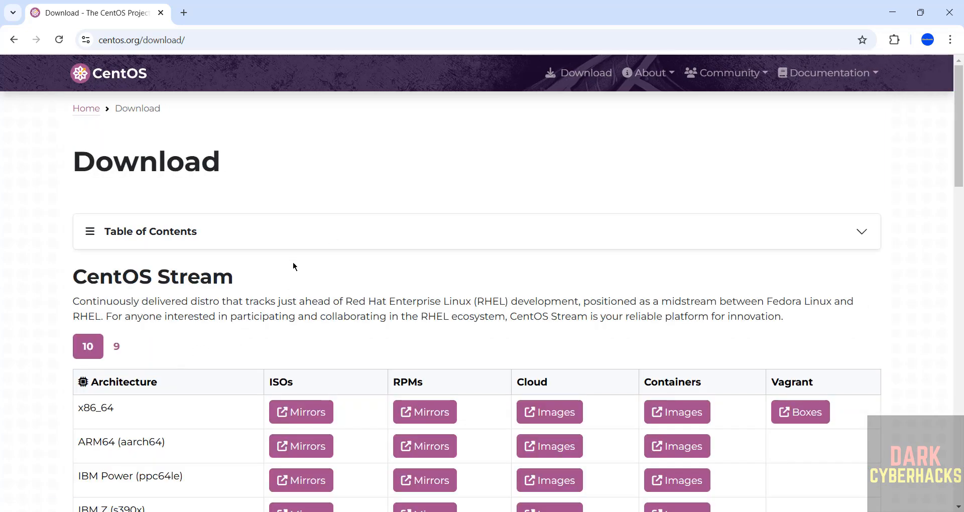
pyautogui.scroll(-3)
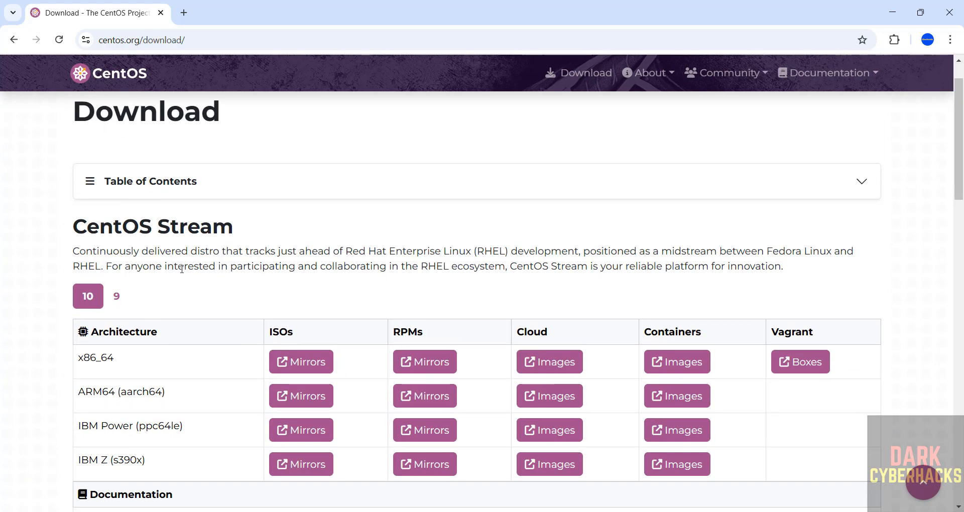
pyautogui.moveTo(117, 300)
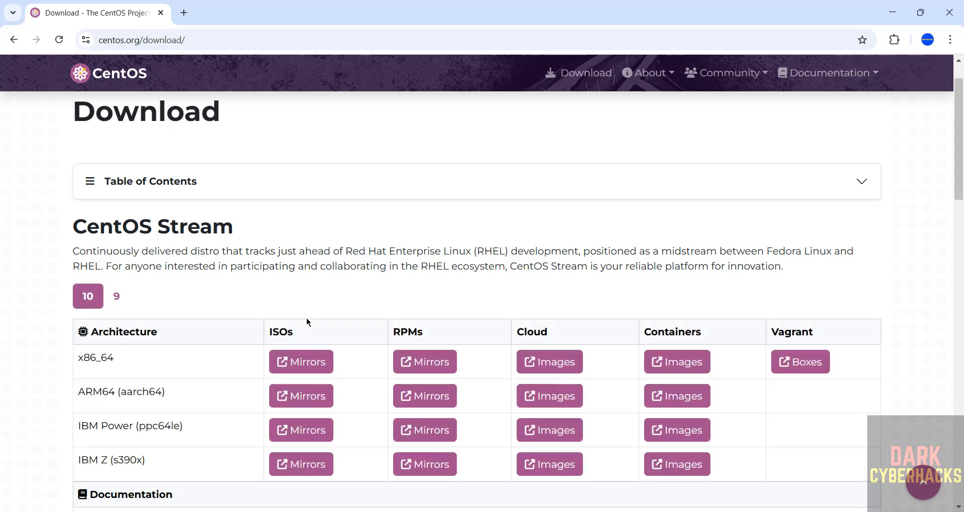
pyautogui.moveTo(646, 348)
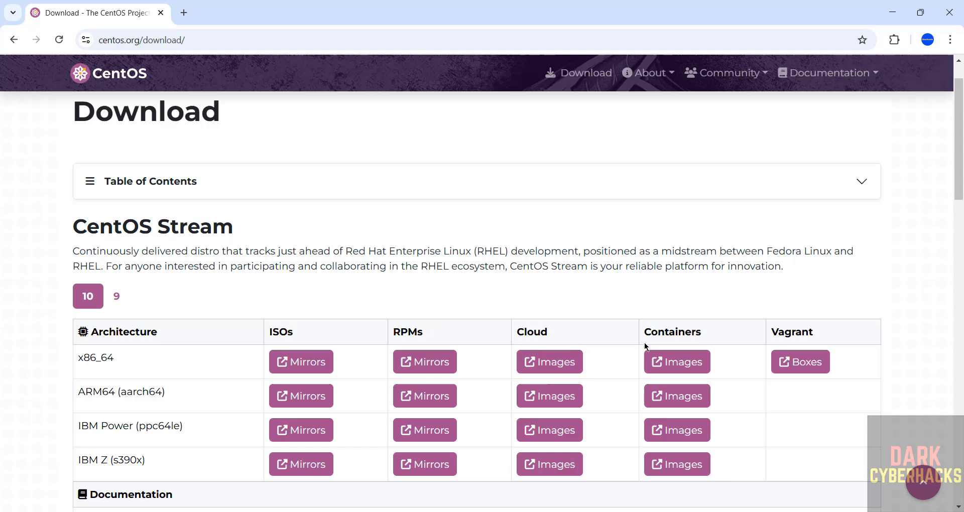
pyautogui.moveTo(643, 291)
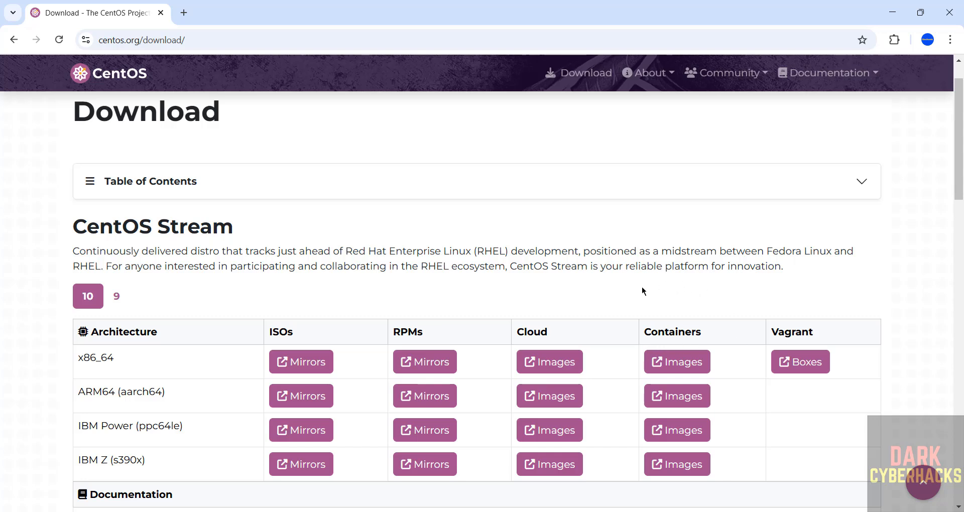
pyautogui.moveTo(202, 393)
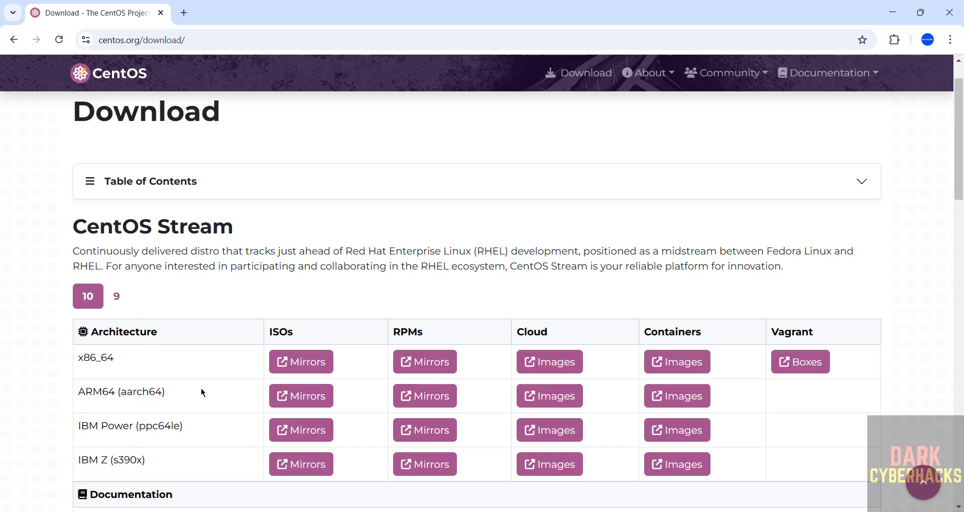
pyautogui.moveTo(269, 333)
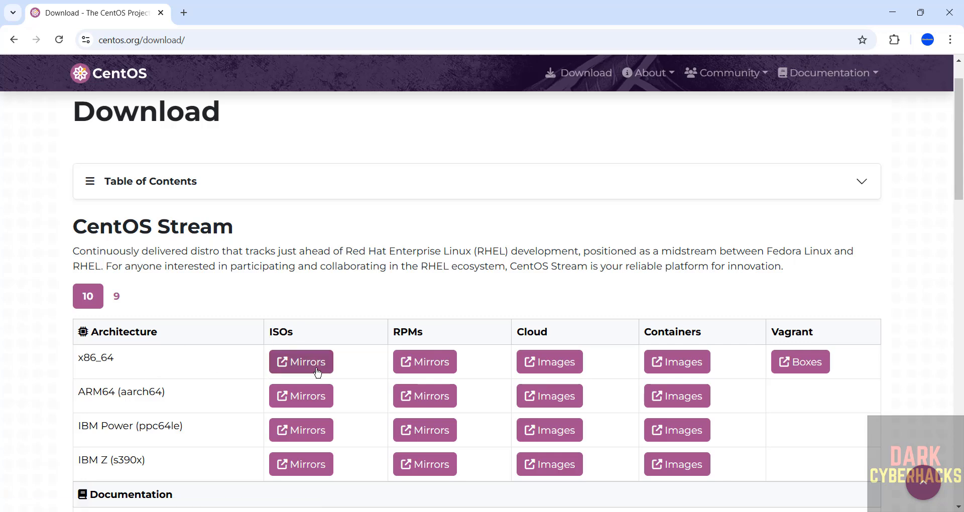
# - Start the CentOS Stream 10 x86_64 ISO download from Mirrors, then cancel it in download history
pyautogui.click(301, 362)
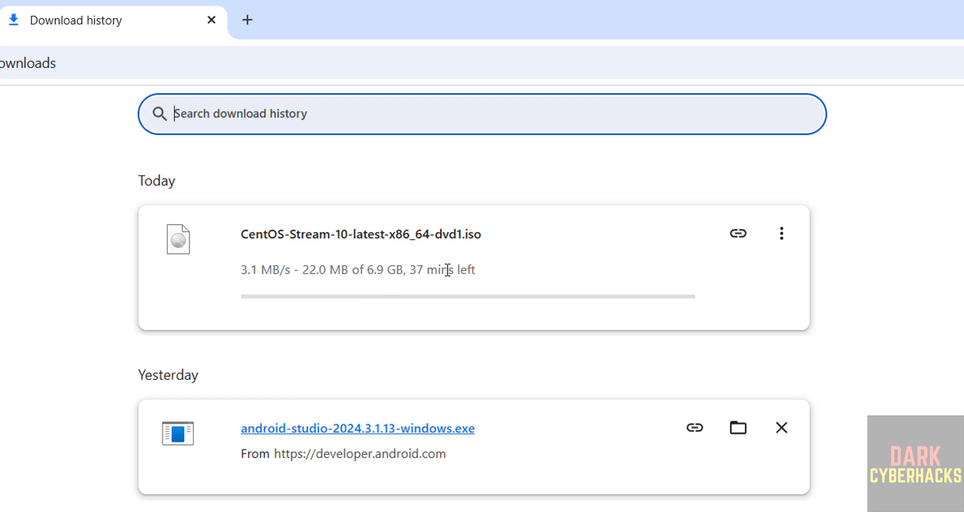
pyautogui.click(781, 233)
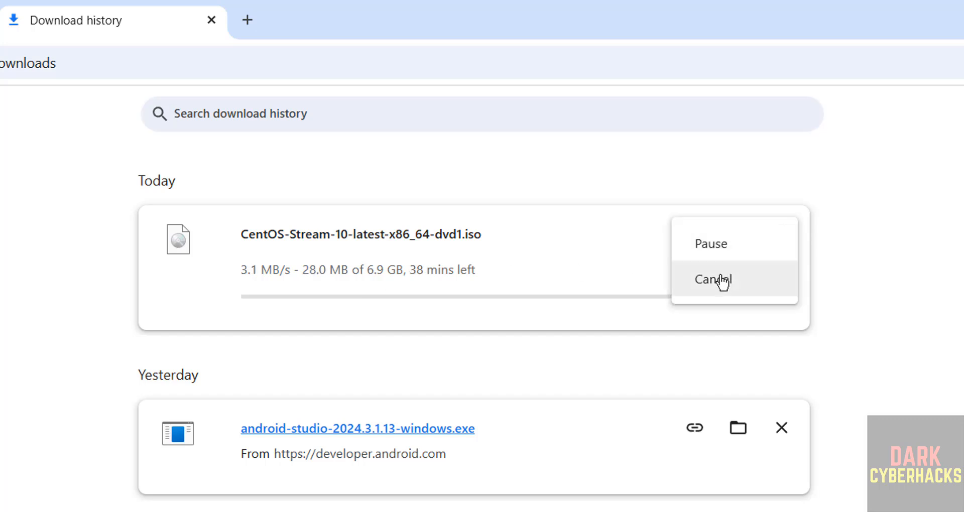
pyautogui.click(713, 279)
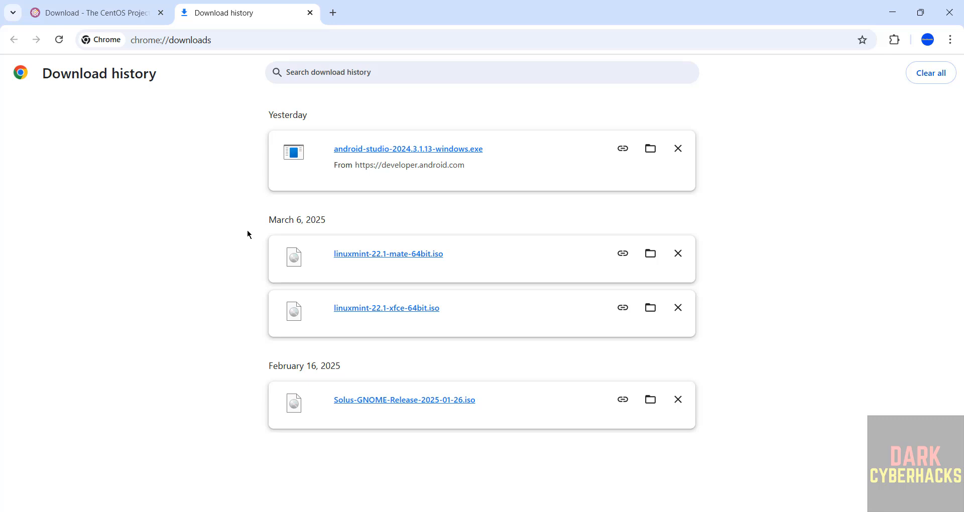
# - Launch Oracle VirtualBox from Start search 'virt' and show the Machine menu
pyautogui.write('v')
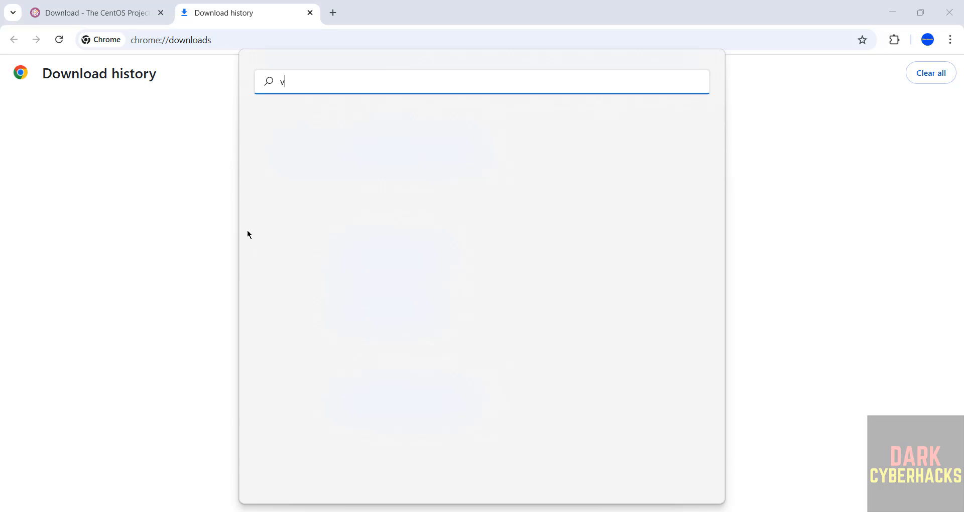
pyautogui.write('irt')
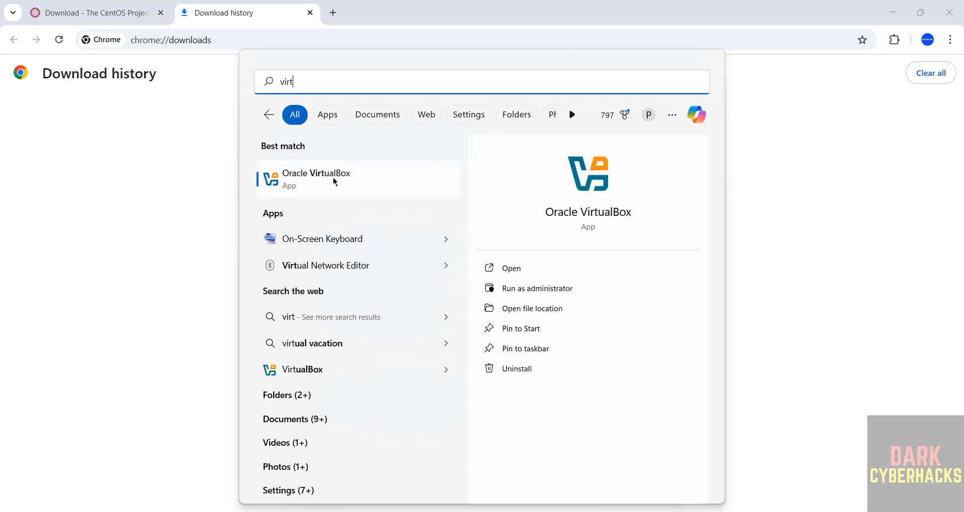
pyautogui.click(315, 179)
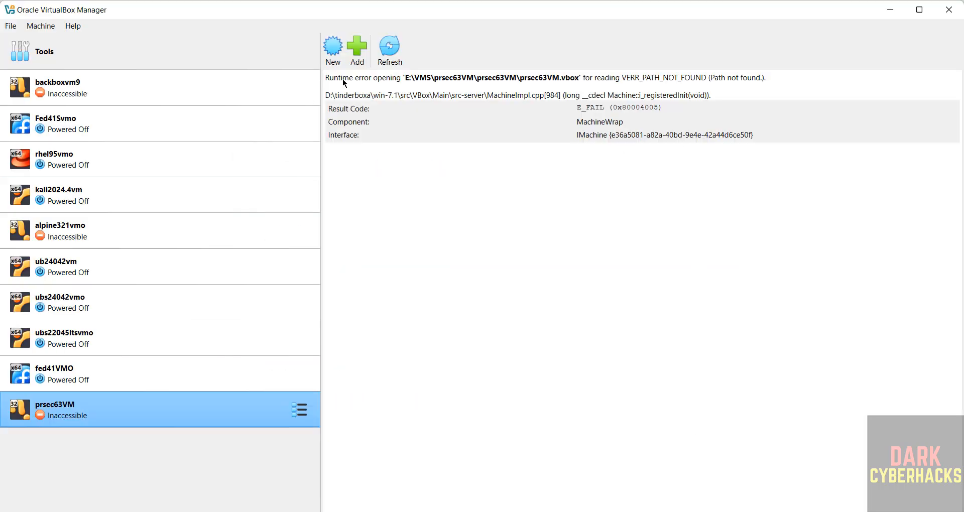
pyautogui.moveTo(35, 25)
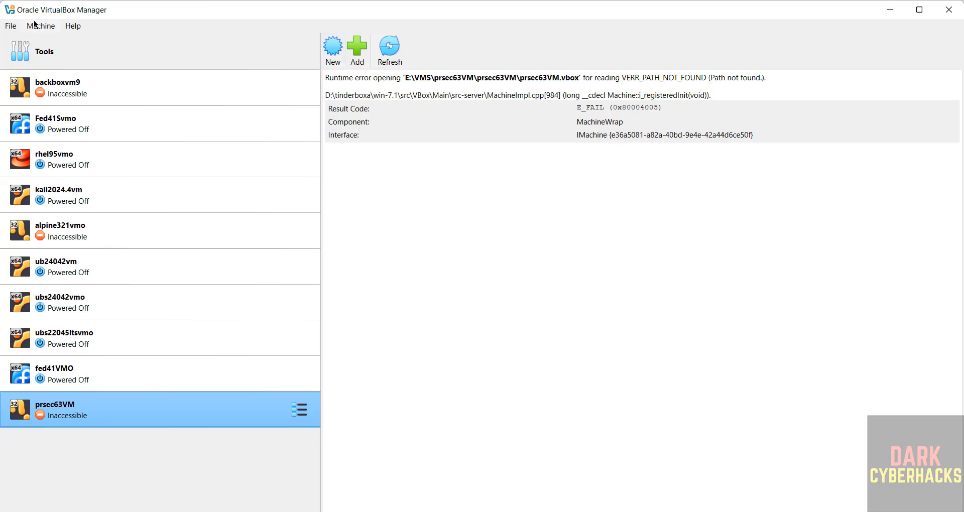
pyautogui.click(43, 25)
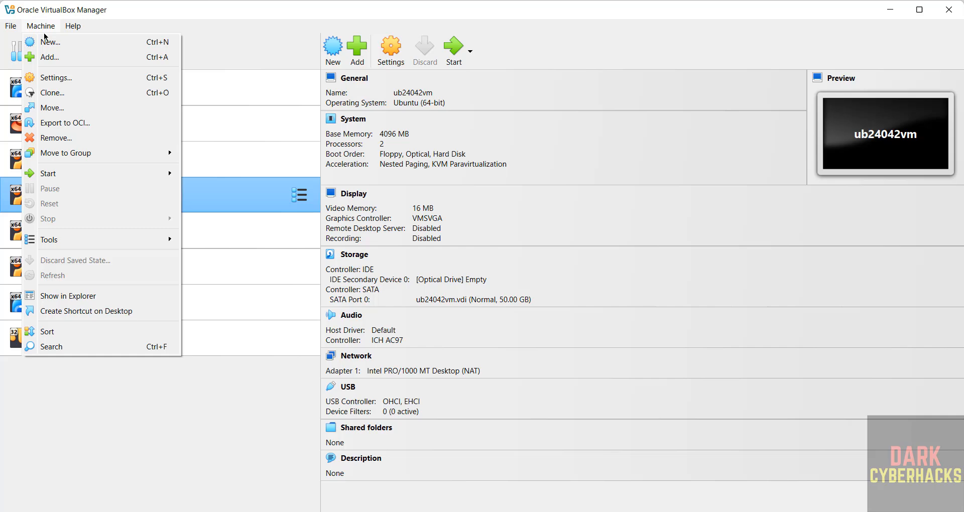
# - Begin a new virtual machine named centosst10vmo
pyautogui.click(48, 42)
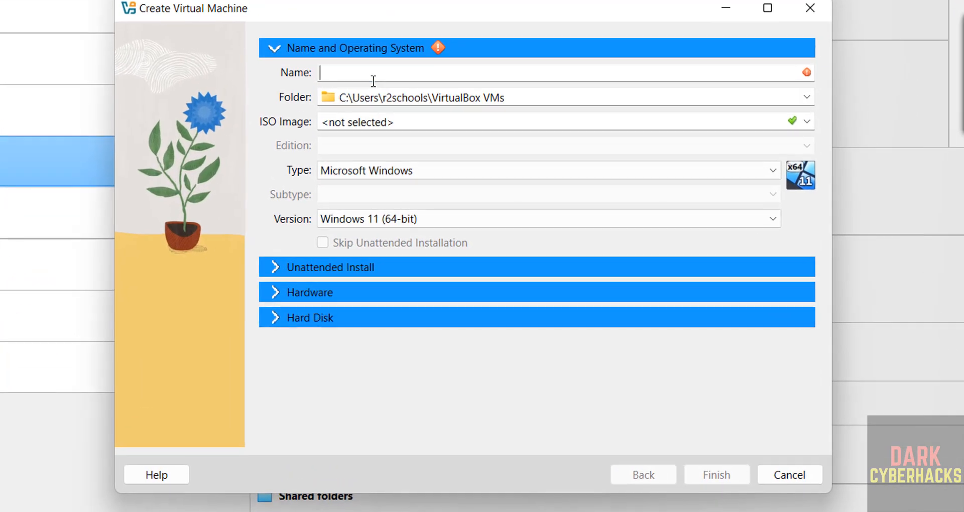
pyautogui.write('cento')
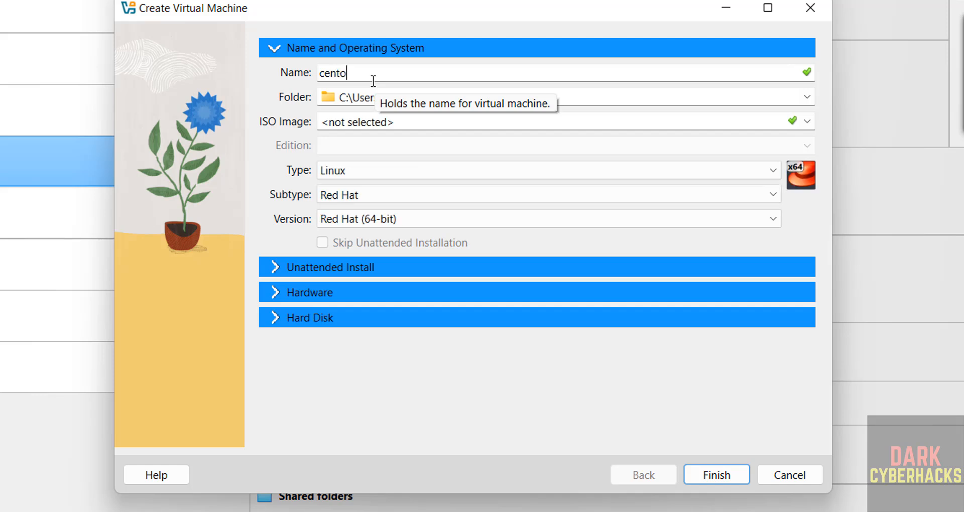
pyautogui.write('sst10vmo')
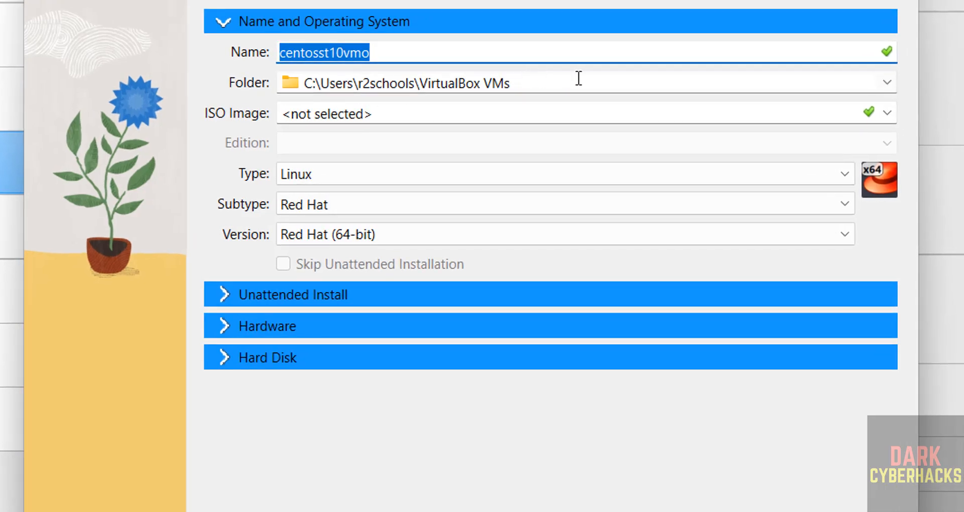
pyautogui.moveTo(536, 53)
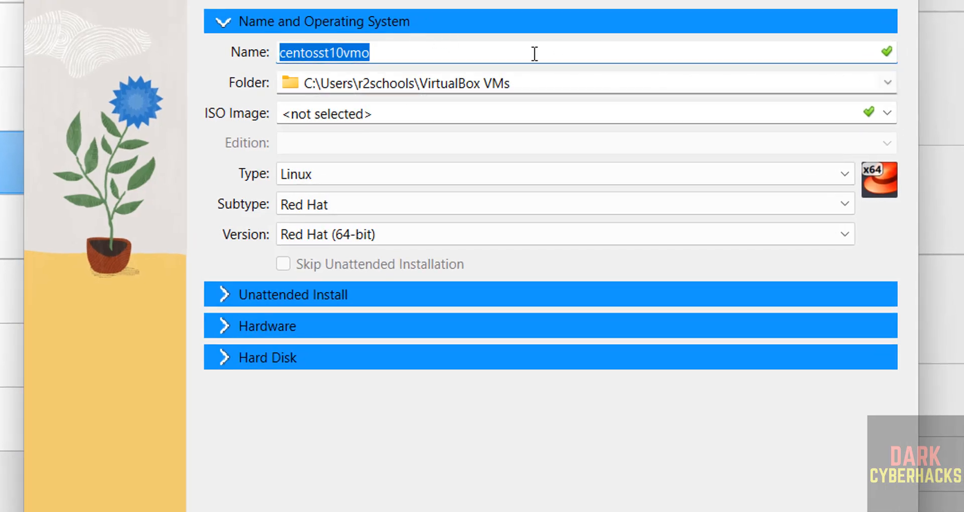
# - Create folder E:\VMS\centosst10vmo and use it as the machine folder
pyautogui.click(888, 81)
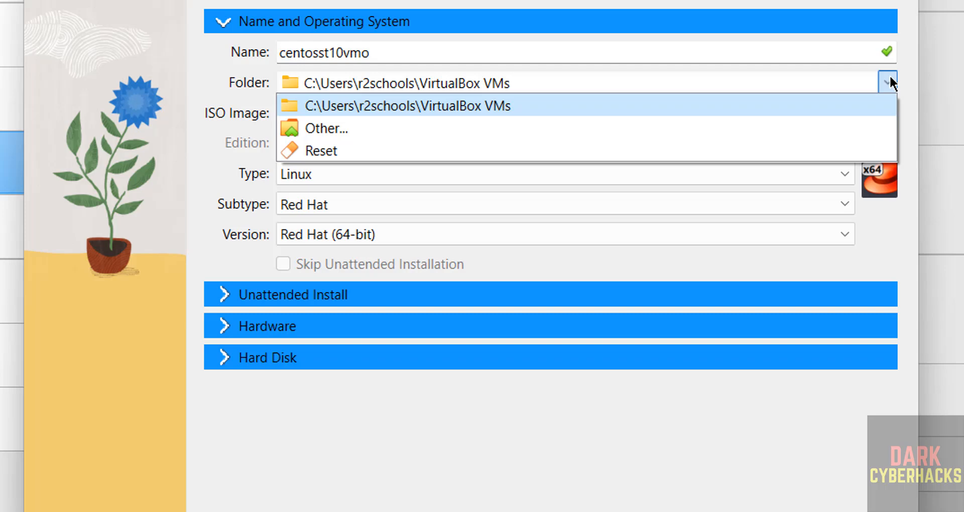
pyautogui.click(325, 129)
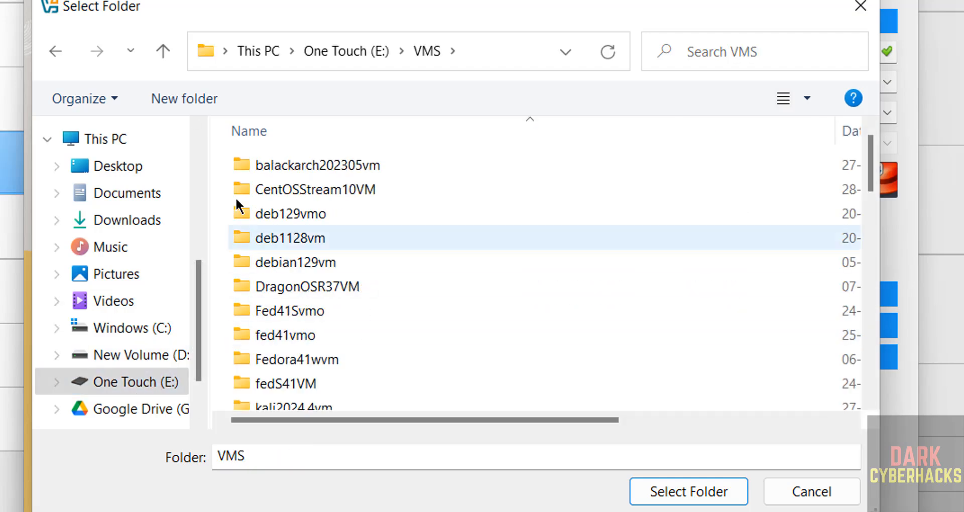
pyautogui.click(183, 98)
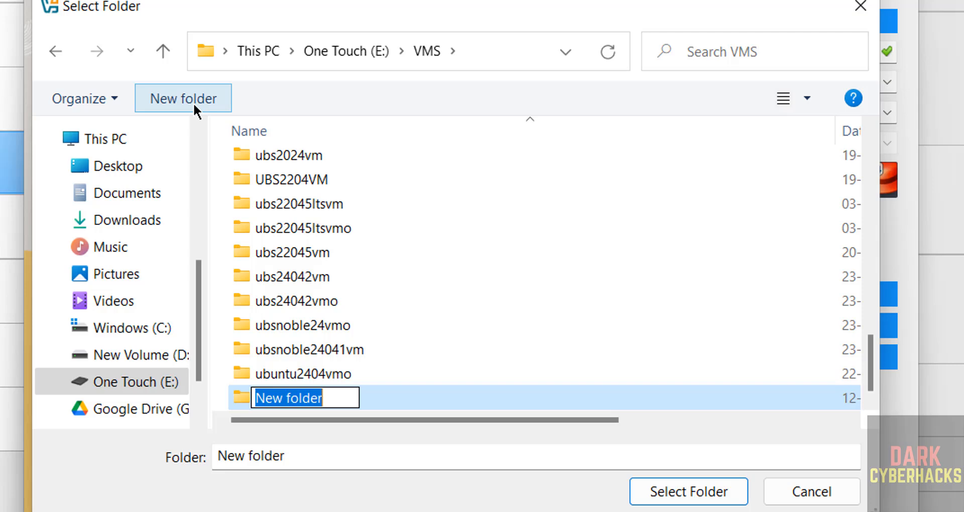
pyautogui.write('centosst10vmo')
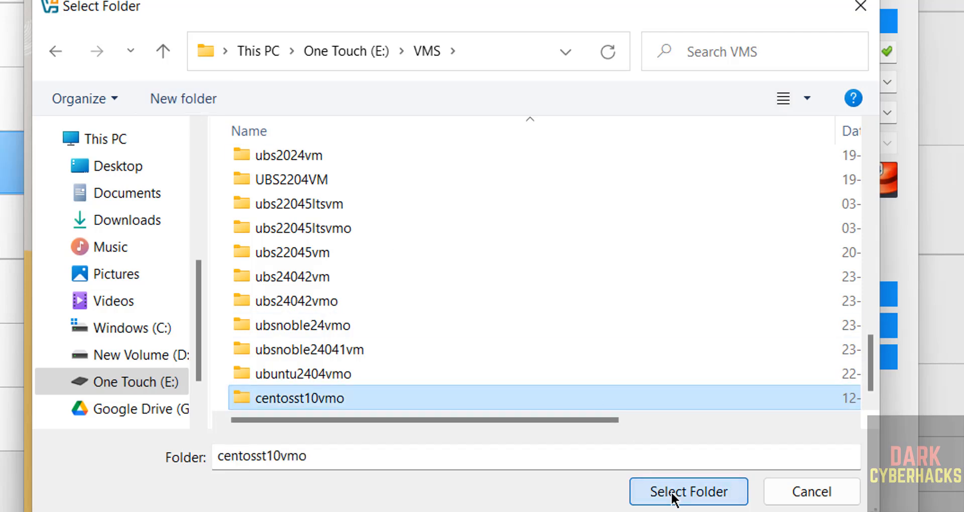
pyautogui.click(688, 506)
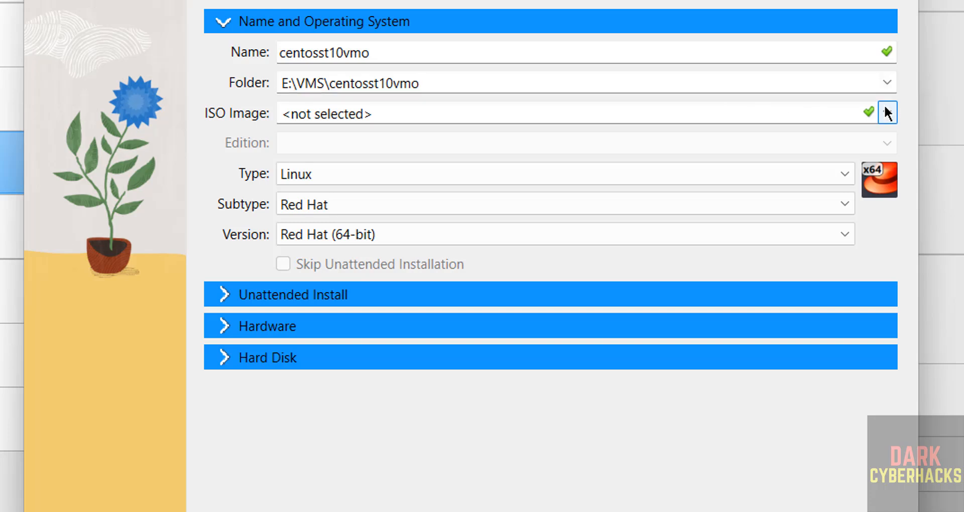
pyautogui.moveTo(890, 112)
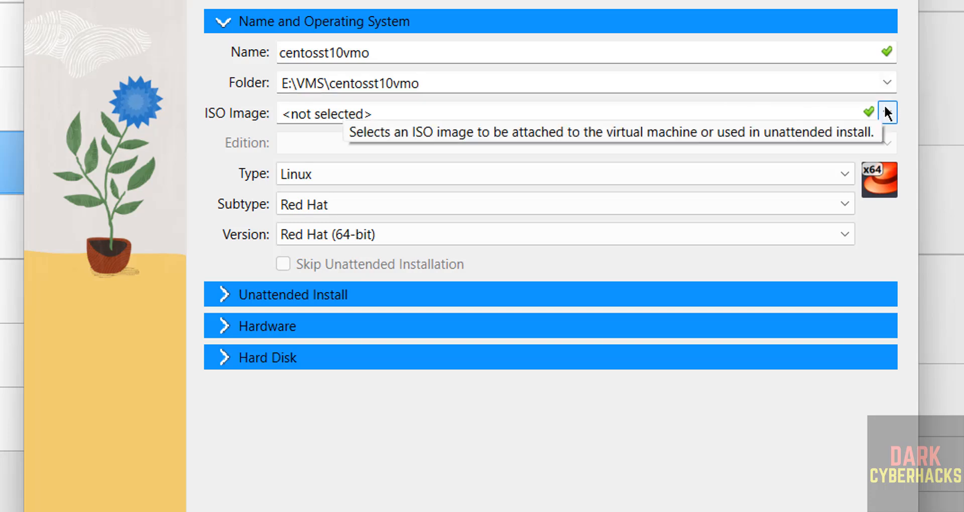
# - Attach CentOS-Stream-10-latest-x86_64-dvd1.iso as the ISO image, keeping subtype Red Hat 64-bit
pyautogui.click(889, 111)
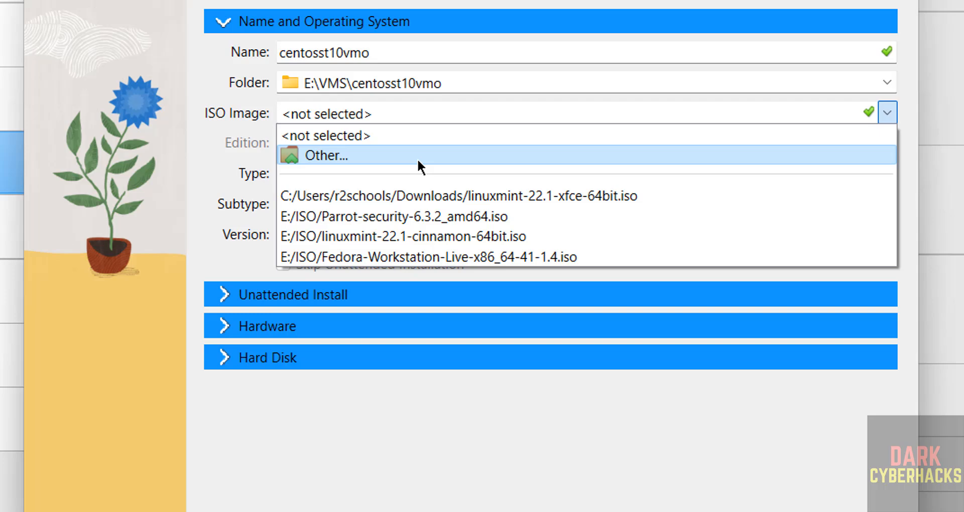
pyautogui.click(325, 156)
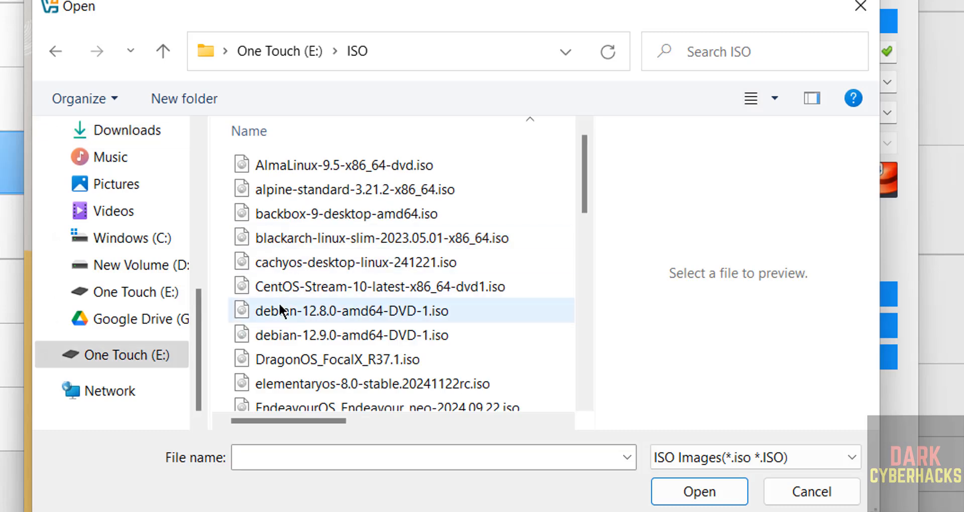
pyautogui.click(376, 287)
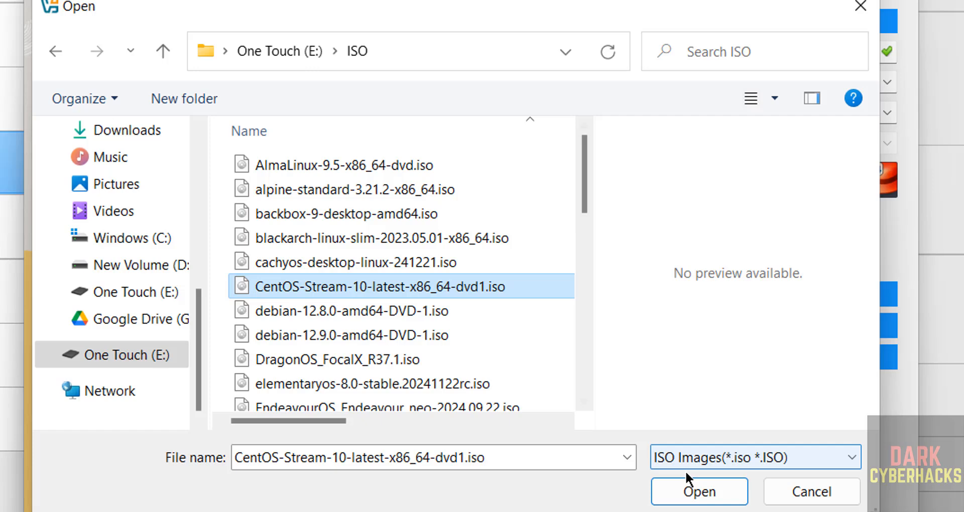
pyautogui.click(699, 506)
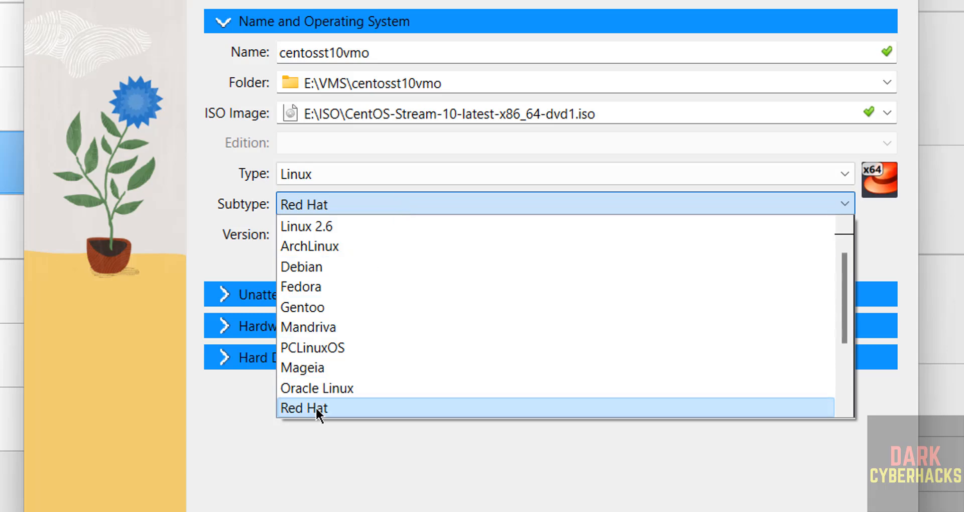
pyautogui.click(304, 408)
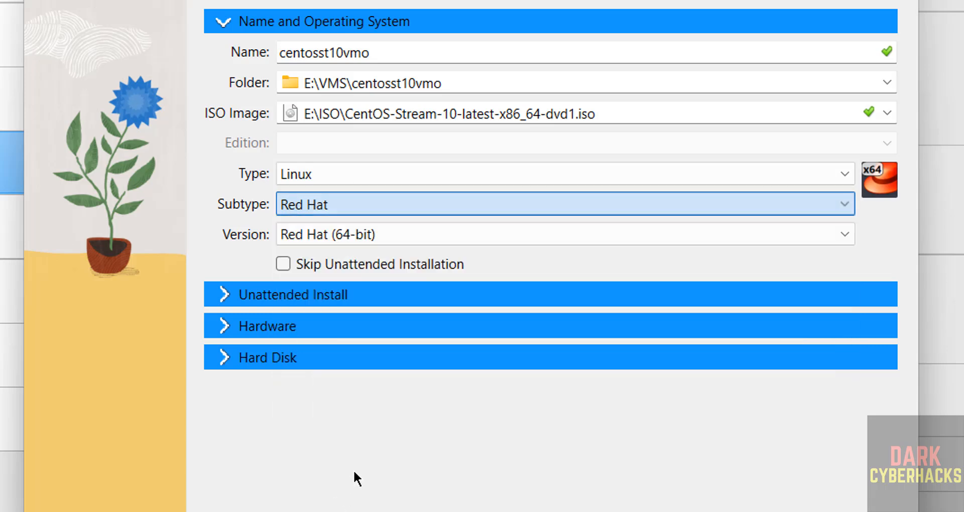
pyautogui.moveTo(311, 204)
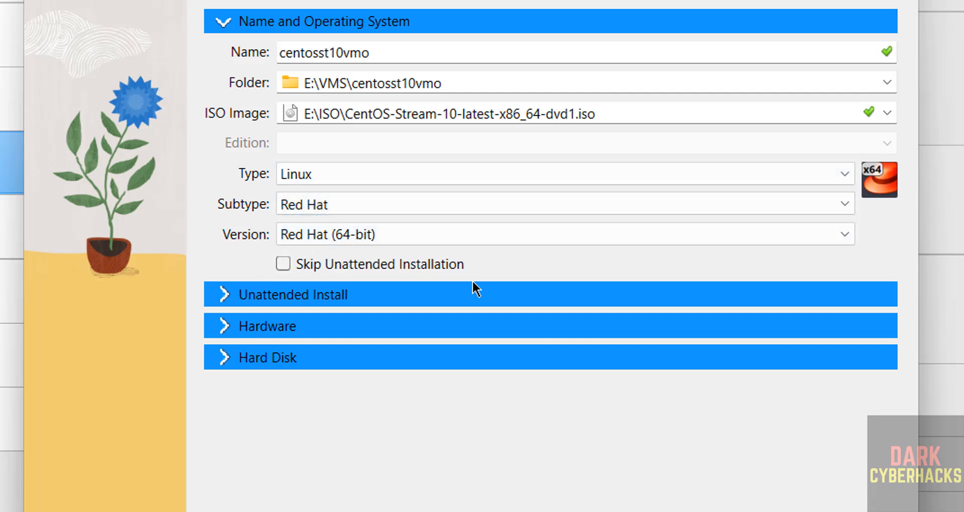
pyautogui.moveTo(289, 271)
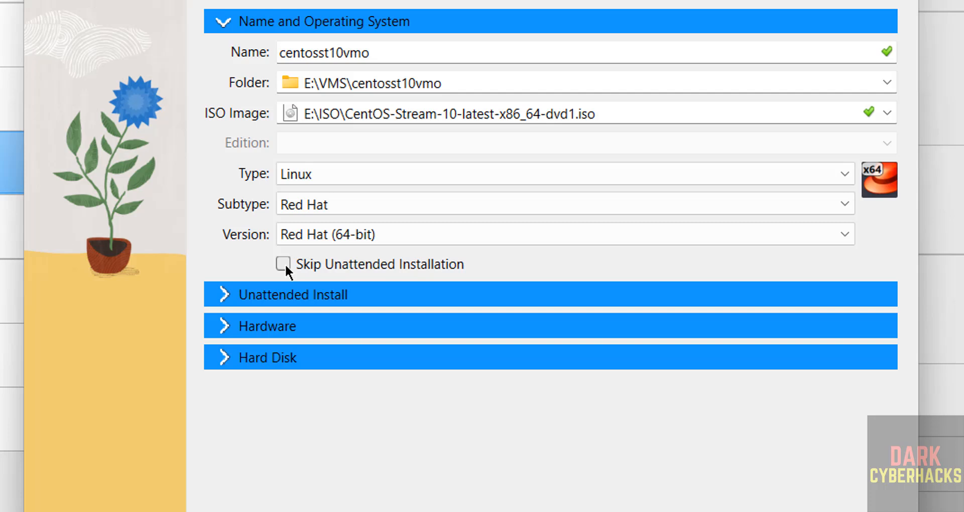
# - Enable Skip Unattended Installation for the new machine
pyautogui.click(283, 264)
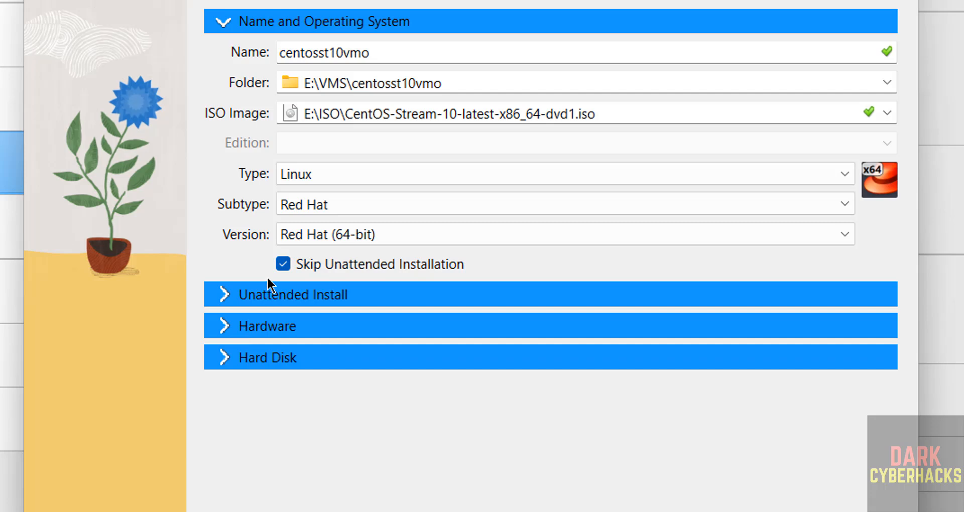
pyautogui.moveTo(235, 329)
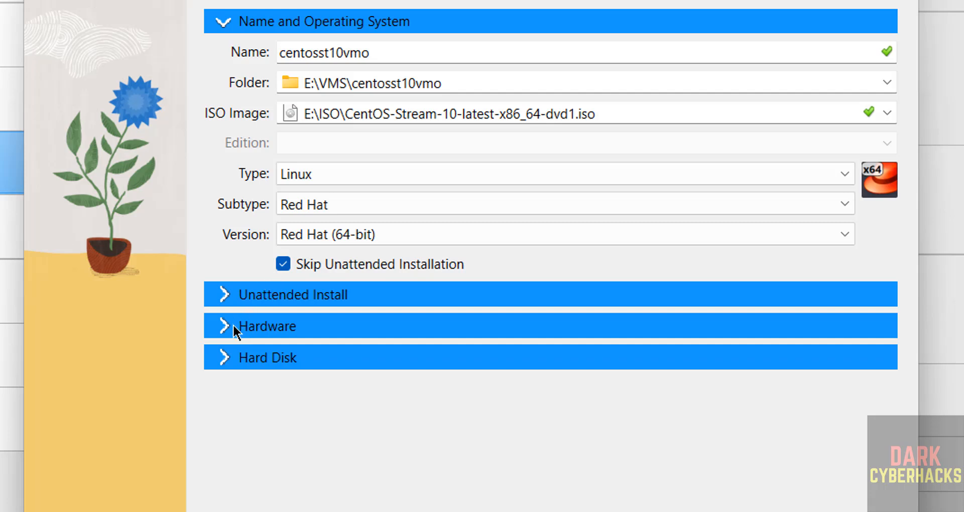
# - Set hardware to 4096 MB memory and 2 processors with a 100 GB disk, and finish creating centosst10vmo
pyautogui.click(267, 326)
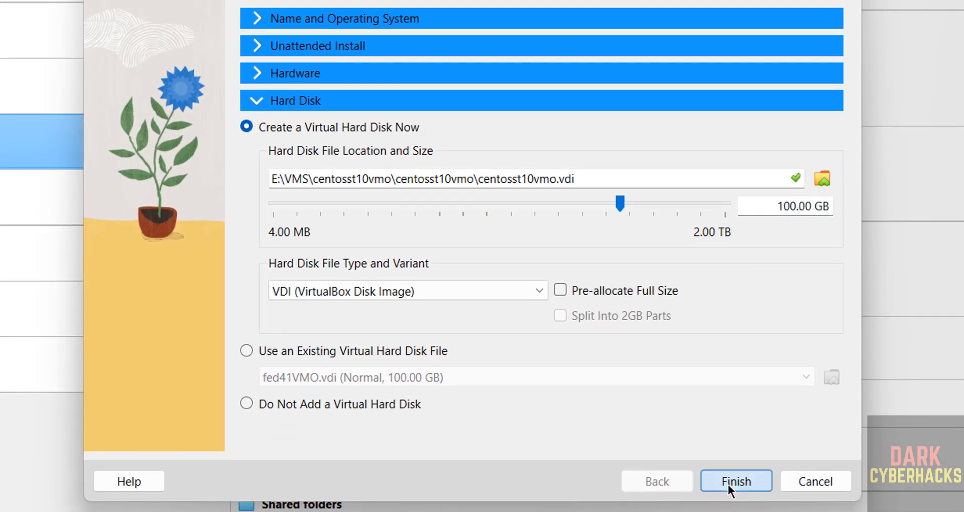
pyautogui.click(736, 481)
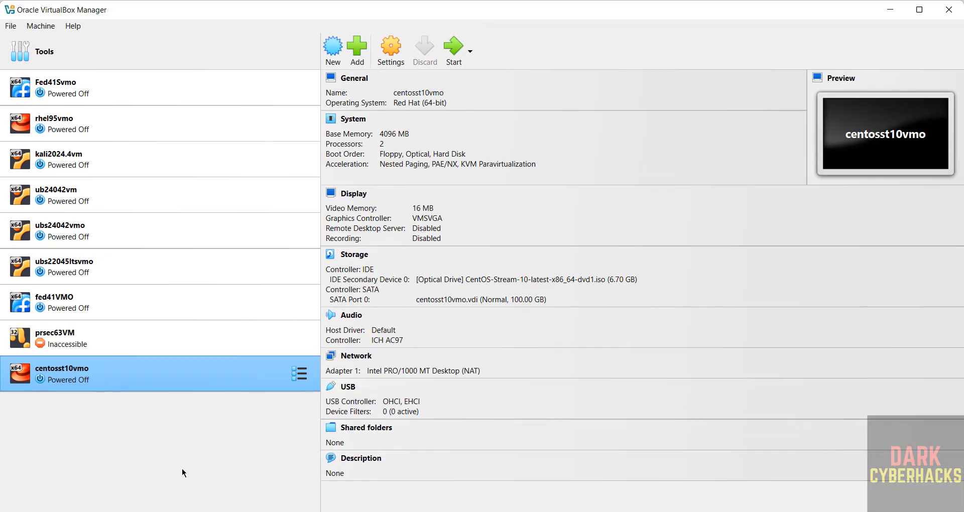
pyautogui.moveTo(84, 374)
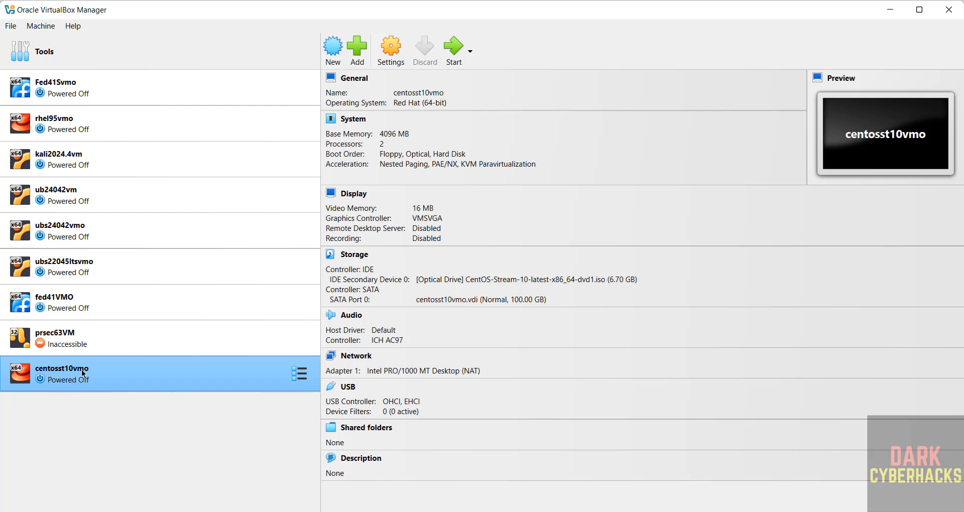
# - Start the centosst10vmo machine so it boots to the CentOS Stream 10 GRUB menu
pyautogui.rightClick(80, 373)
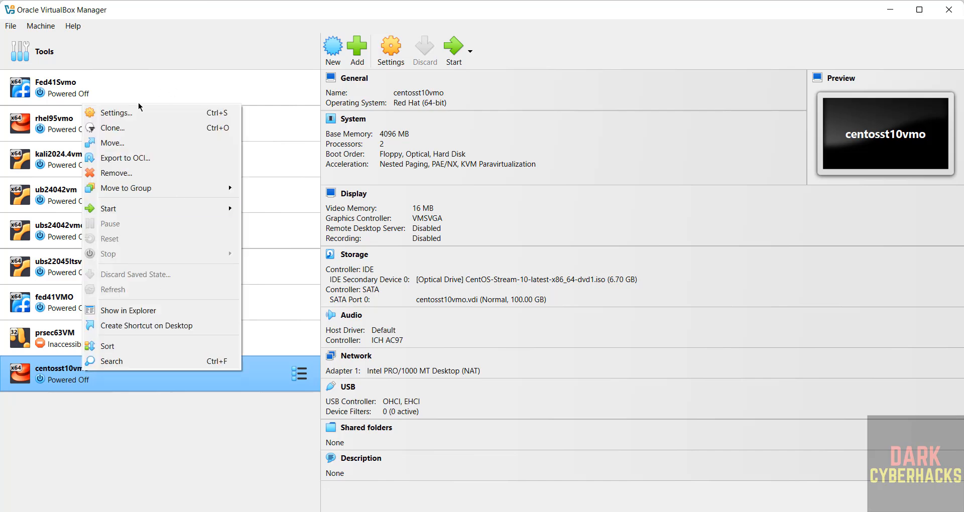
pyautogui.click(90, 378)
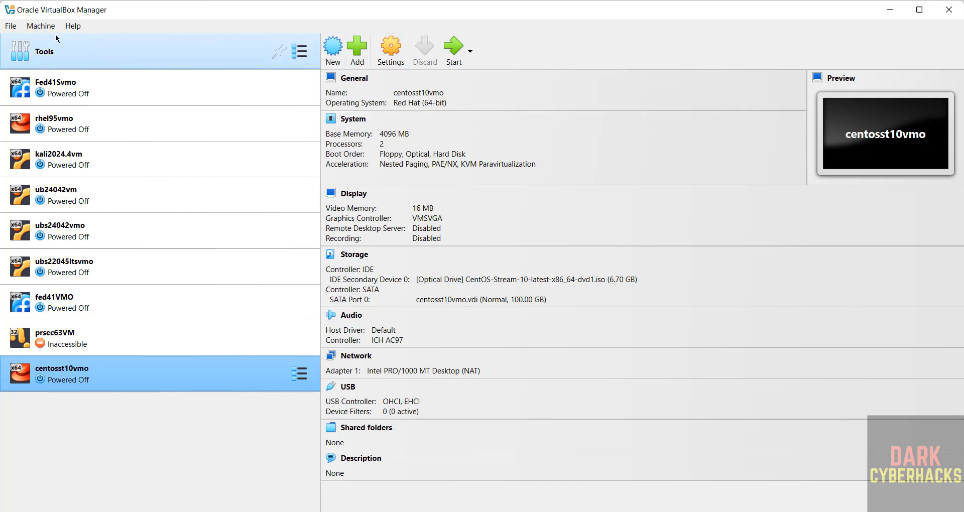
pyautogui.click(40, 26)
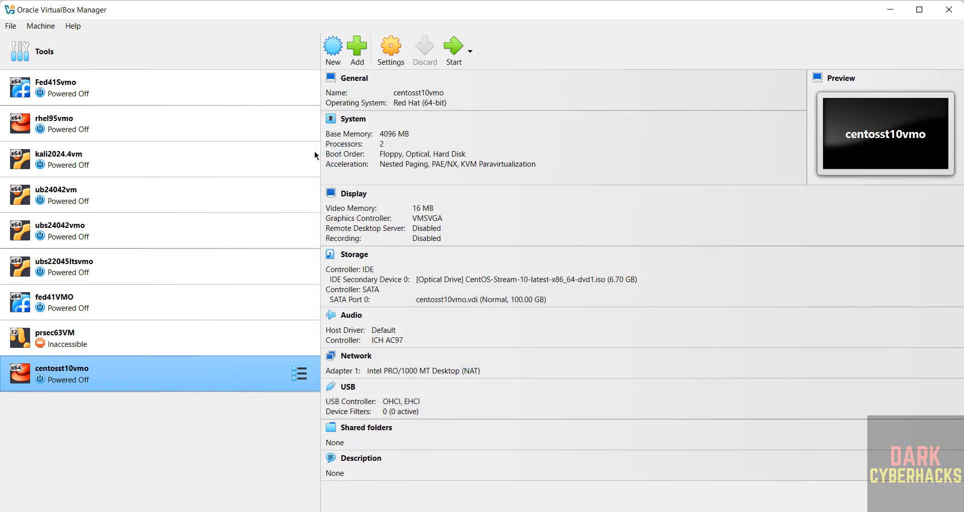
pyautogui.moveTo(497, 90)
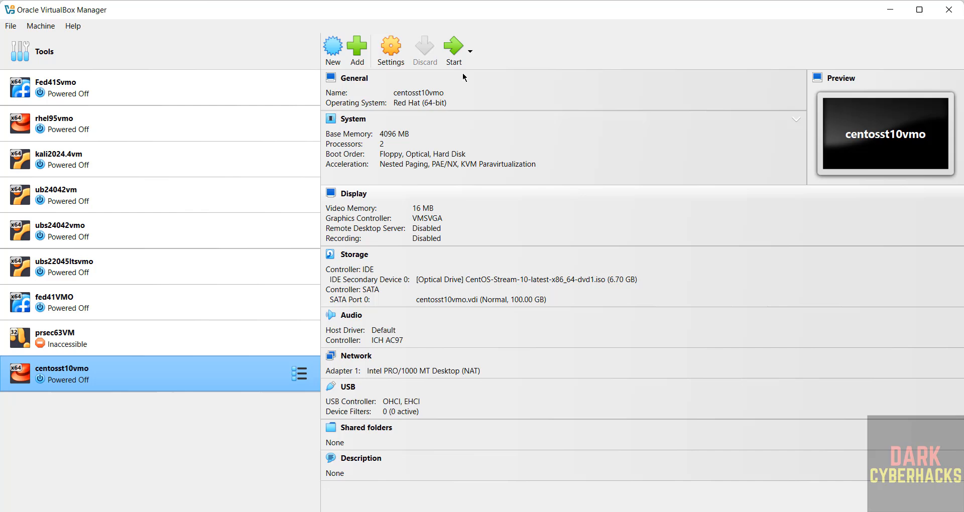
pyautogui.moveTo(184, 384)
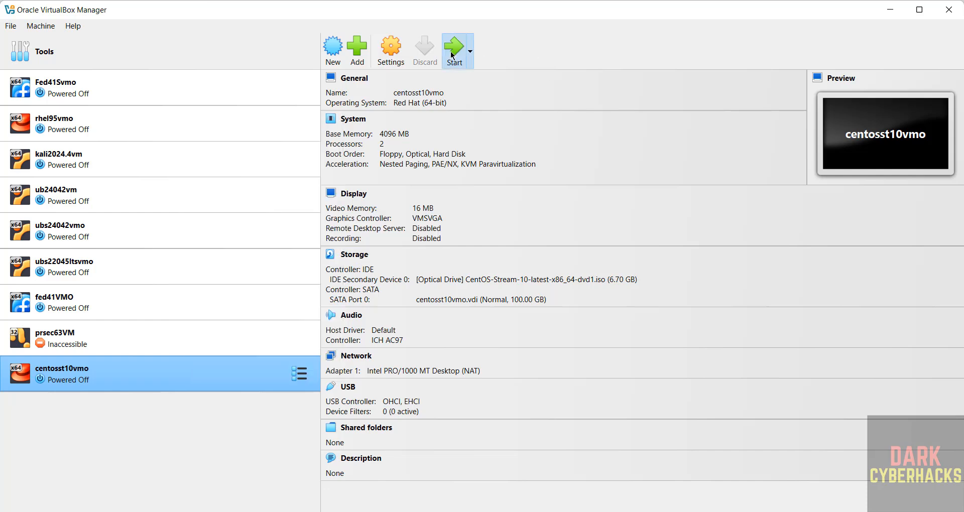
pyautogui.click(453, 50)
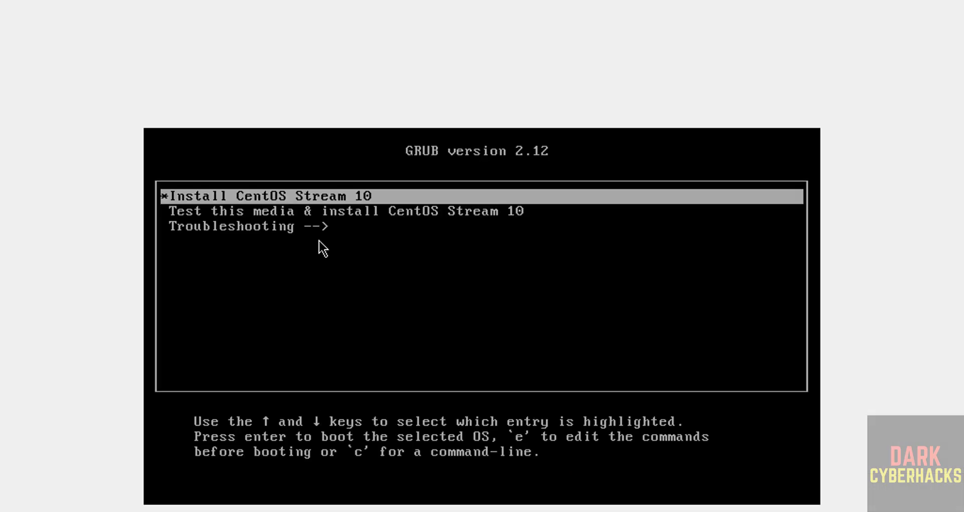
# - Boot Install CentOS Stream 10 and continue past the welcome screen with English (United States)
pyautogui.press('enter')
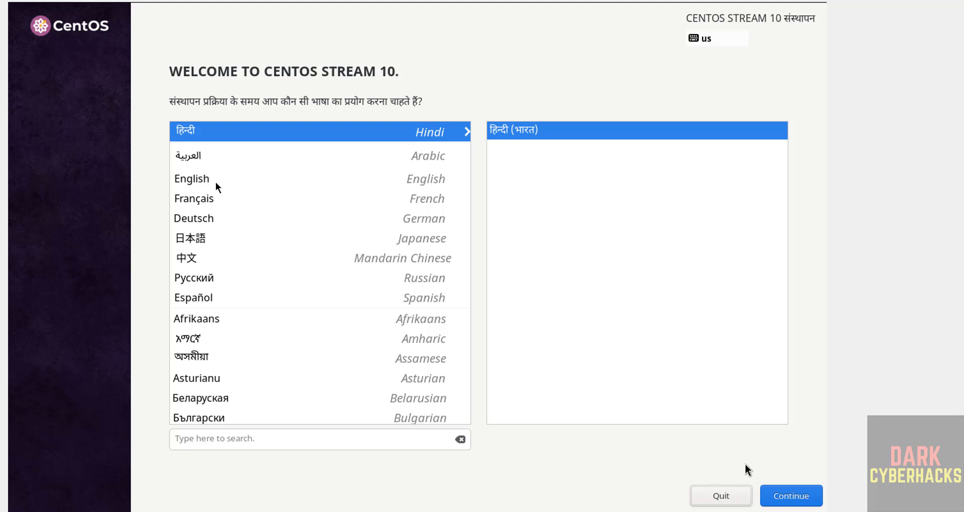
pyautogui.click(191, 179)
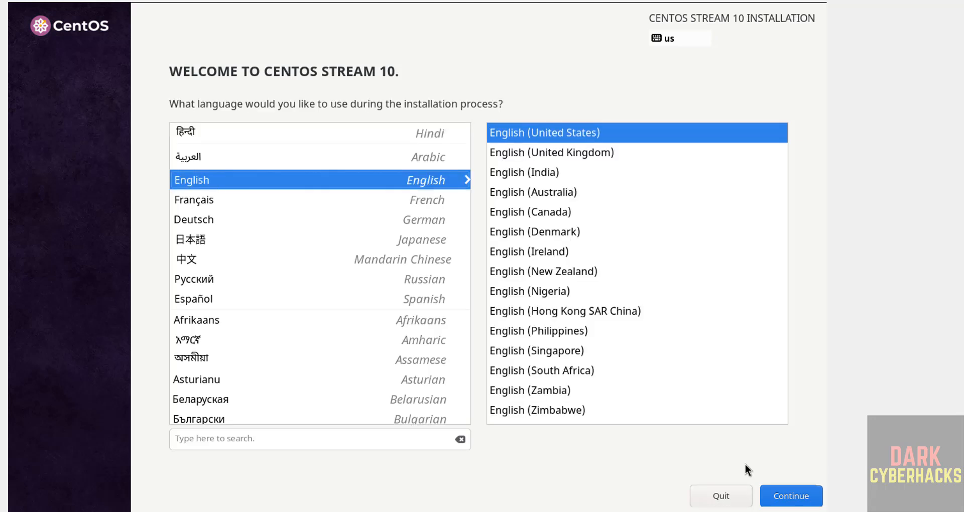
pyautogui.click(791, 496)
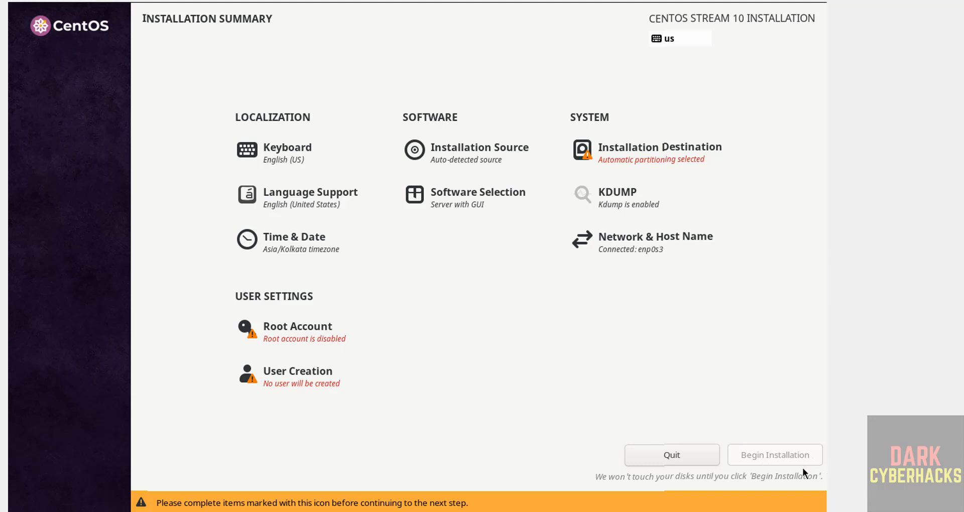
pyautogui.moveTo(337, 309)
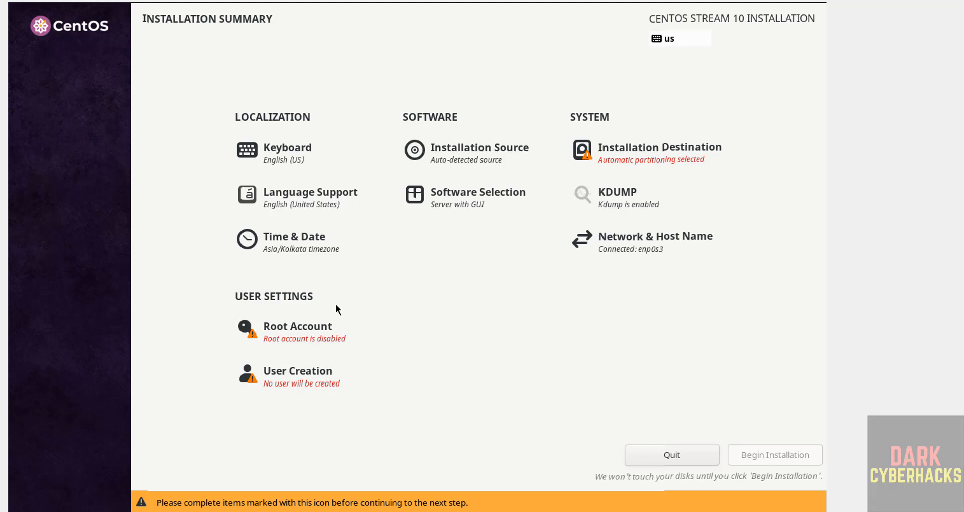
pyautogui.moveTo(616, 261)
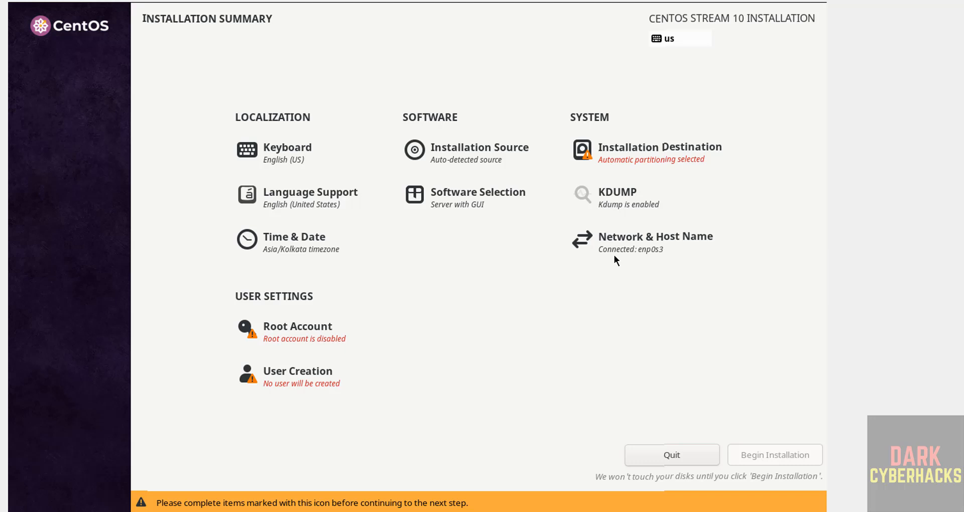
pyautogui.moveTo(630, 154)
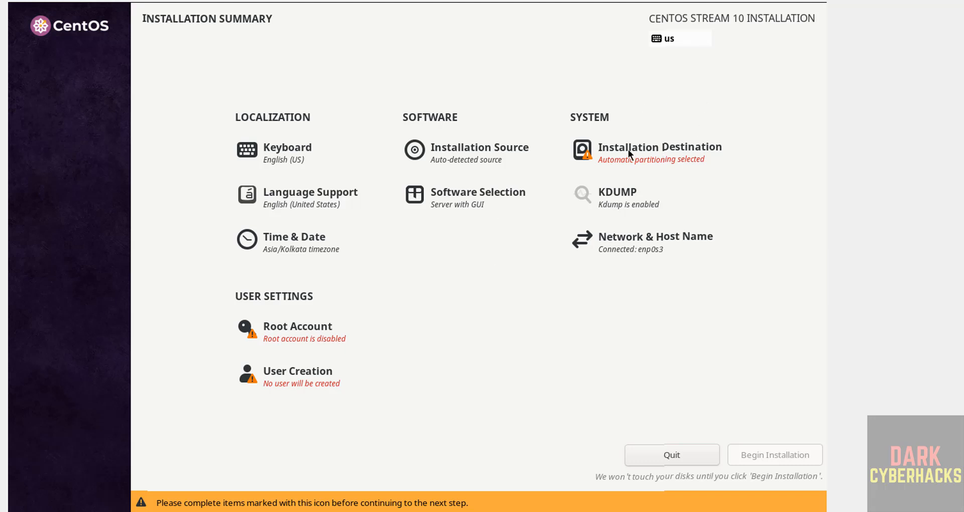
pyautogui.moveTo(586, 163)
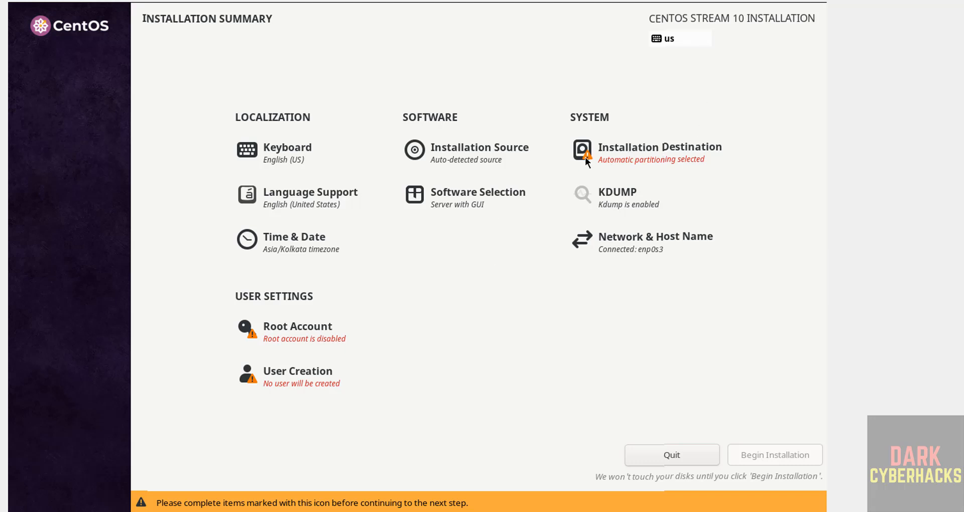
# - Confirm Installation Destination with automatic partitioning on the 100 GiB disk, then go to Root Account
pyautogui.click(287, 152)
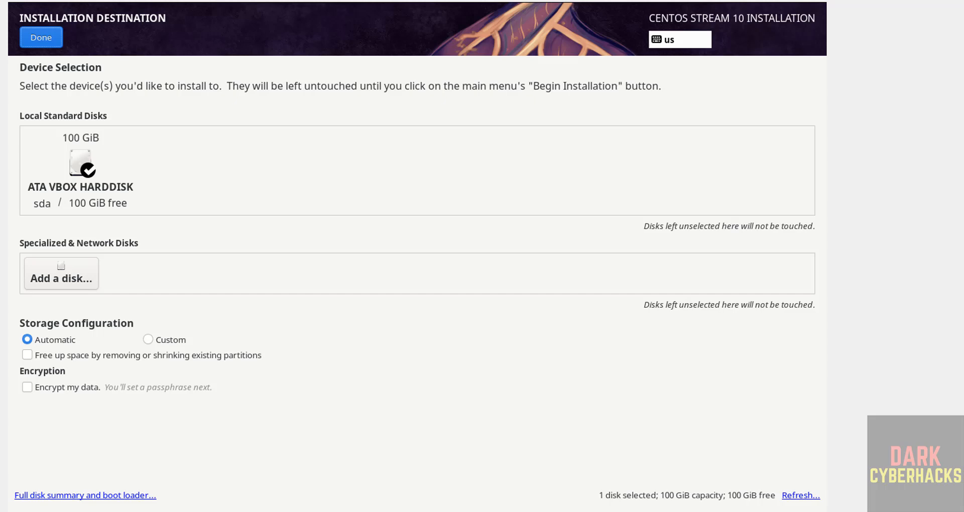
pyautogui.click(41, 37)
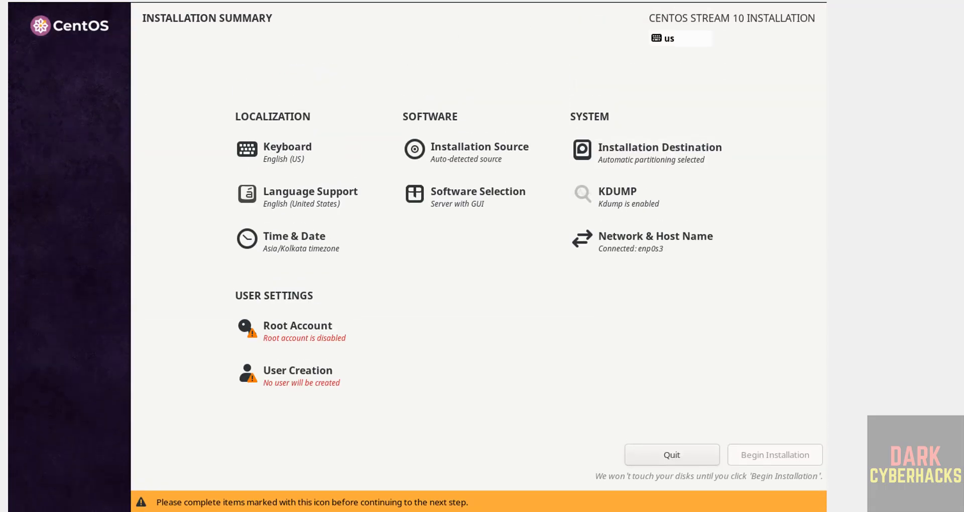
pyautogui.click(311, 331)
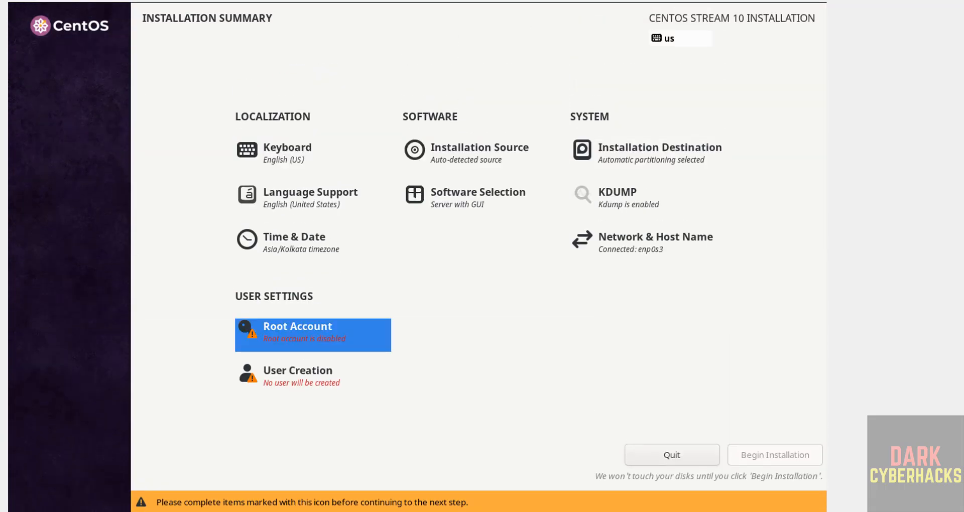
# - Enable the root account with a password, allow root SSH login, and return to the summary
pyautogui.click(297, 327)
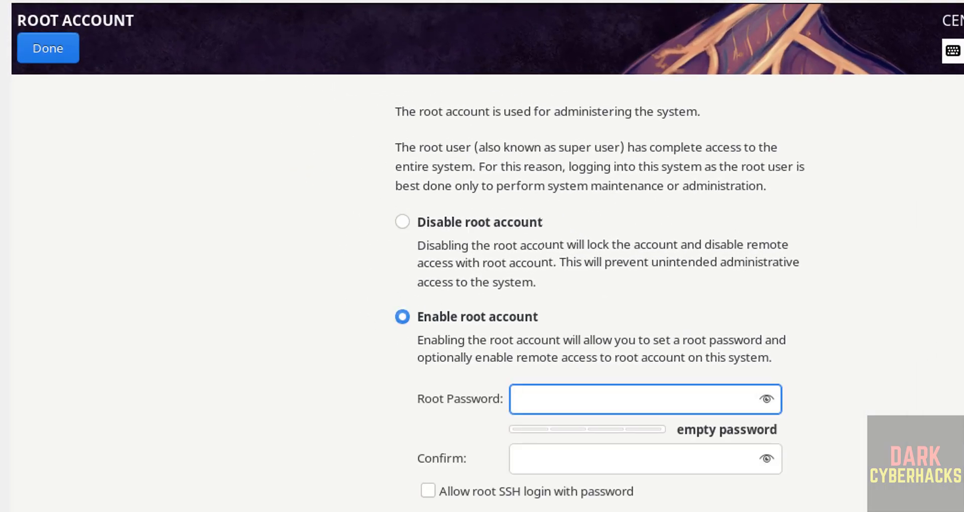
pyautogui.write('*')
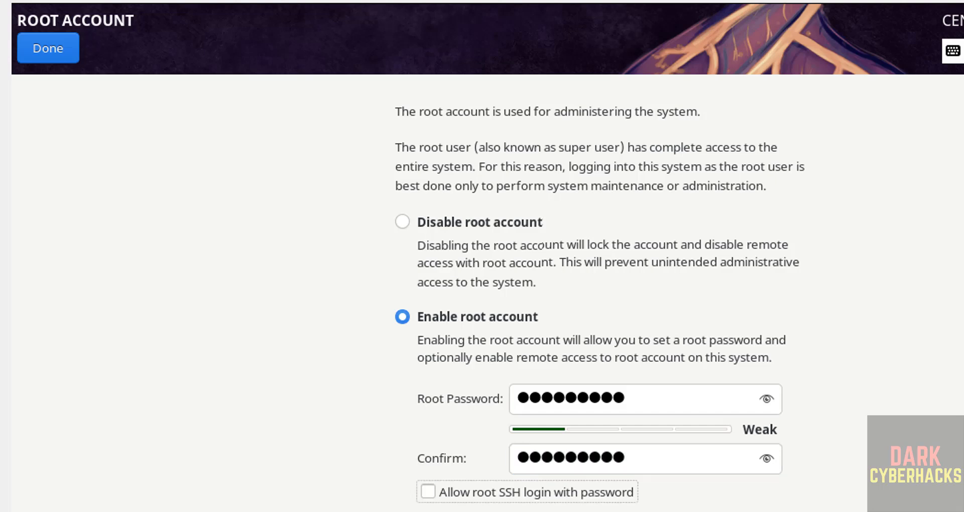
pyautogui.click(428, 505)
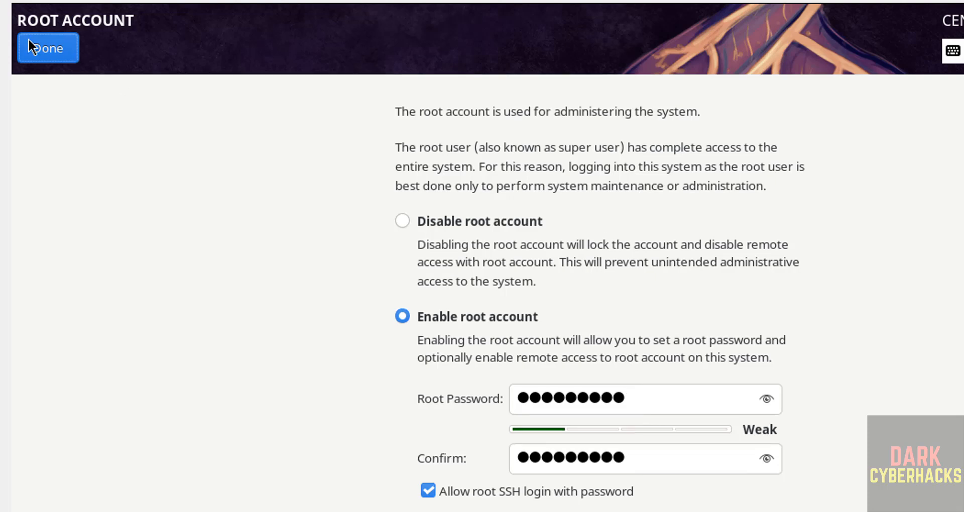
pyautogui.click(48, 48)
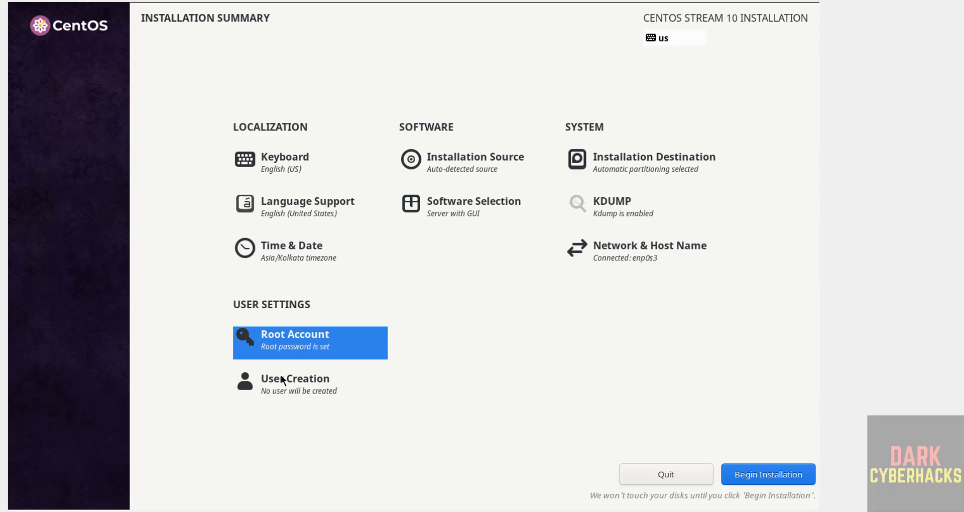
# - Create administrator user r2schools with a password, accepting the weak-password warning
pyautogui.click(295, 383)
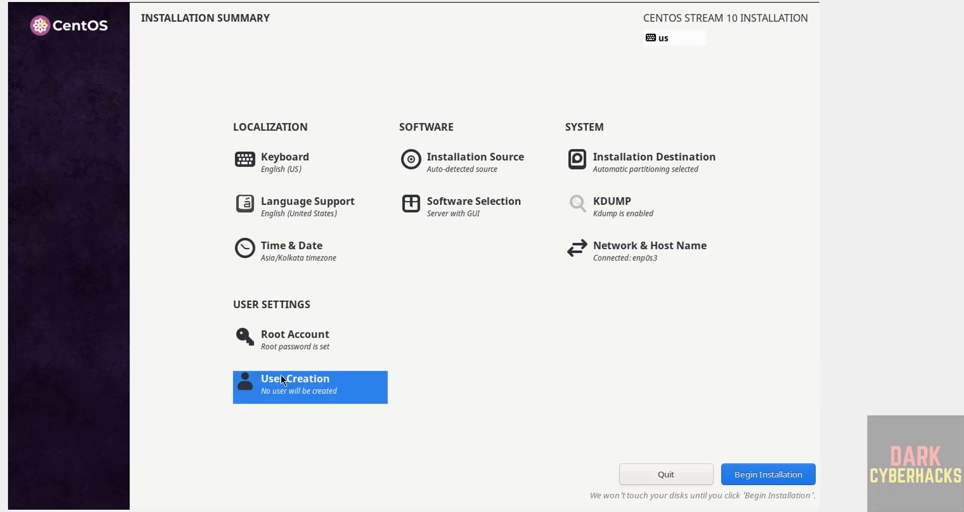
pyautogui.click(309, 388)
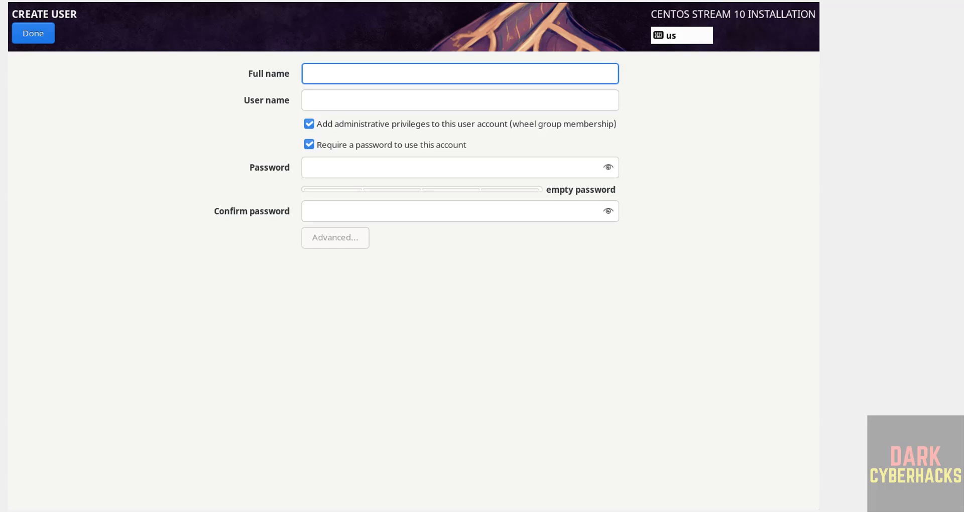
pyautogui.write('r2schools')
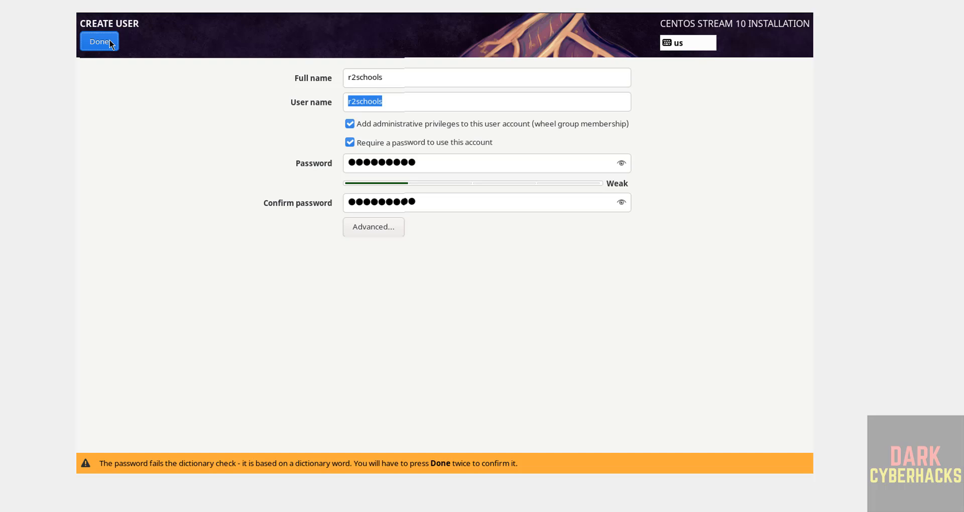
pyautogui.click(98, 41)
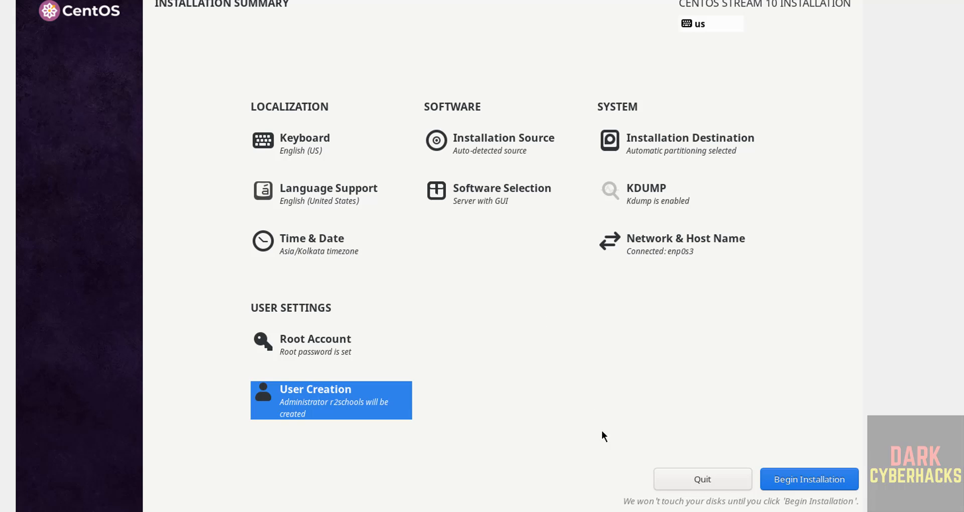
pyautogui.moveTo(579, 455)
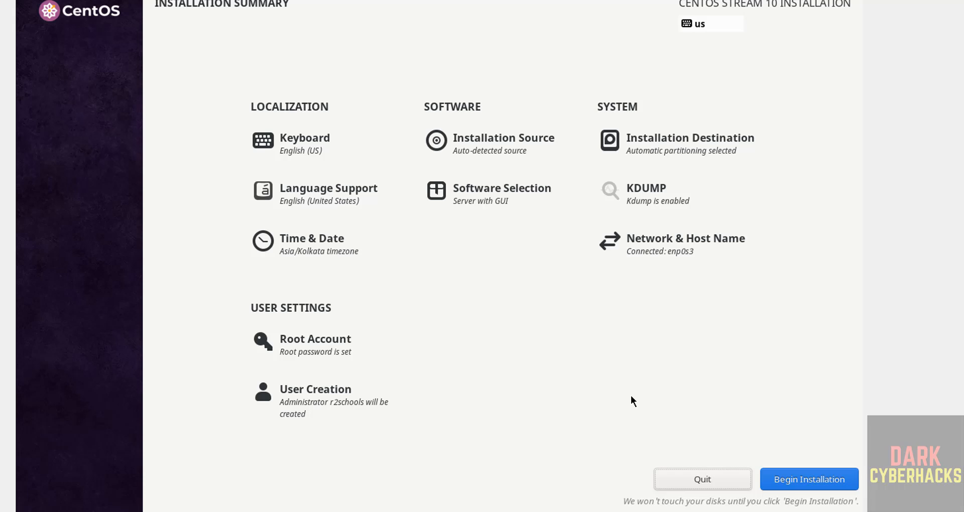
pyautogui.moveTo(801, 477)
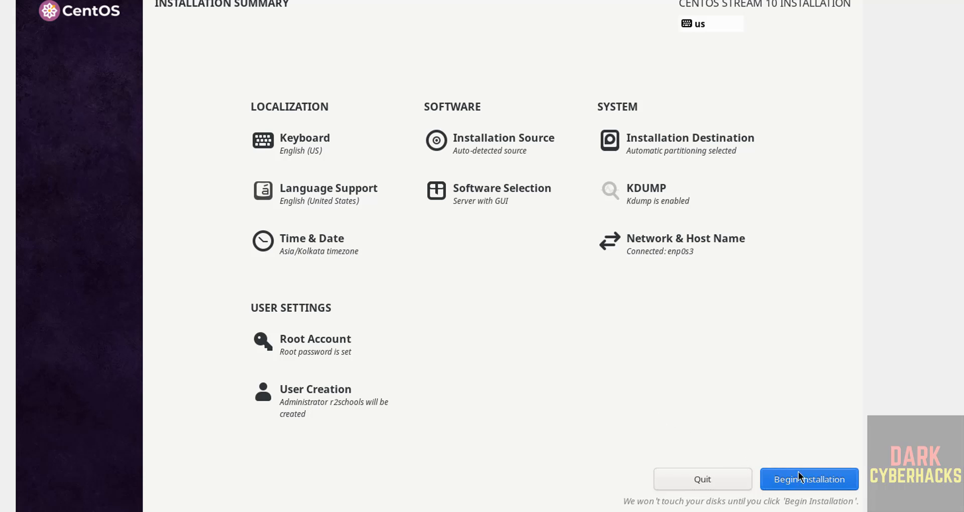
pyautogui.moveTo(819, 491)
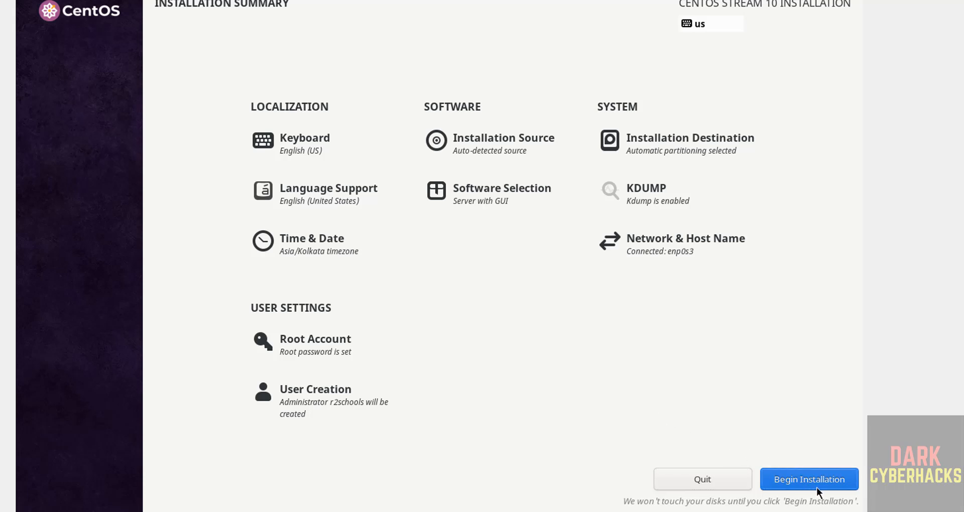
# - Begin the CentOS Stream 10 installation and reboot once it completes
pyautogui.click(808, 479)
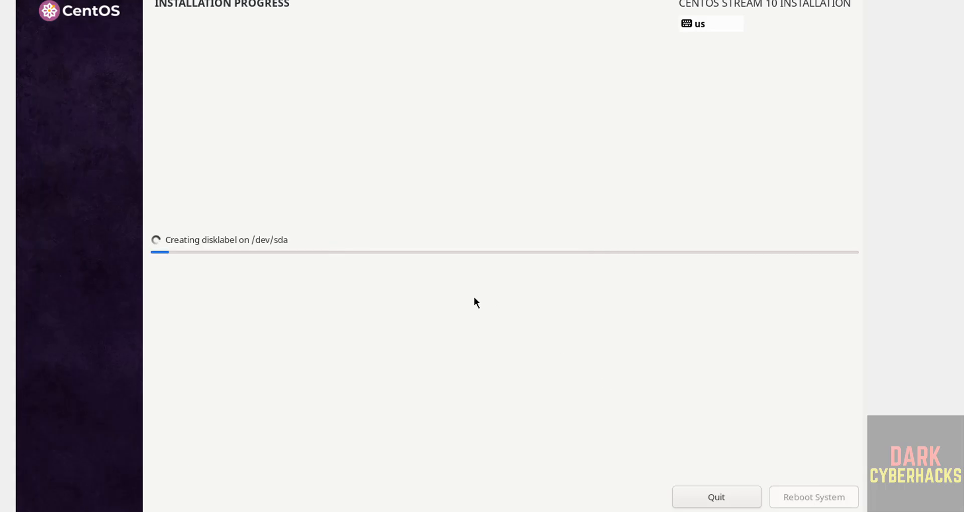
pyautogui.moveTo(285, 312)
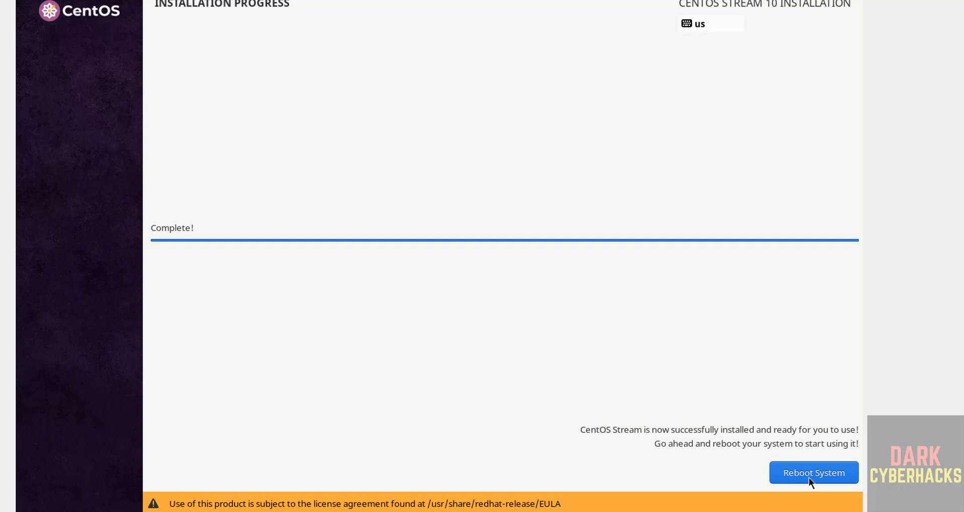
pyautogui.click(813, 472)
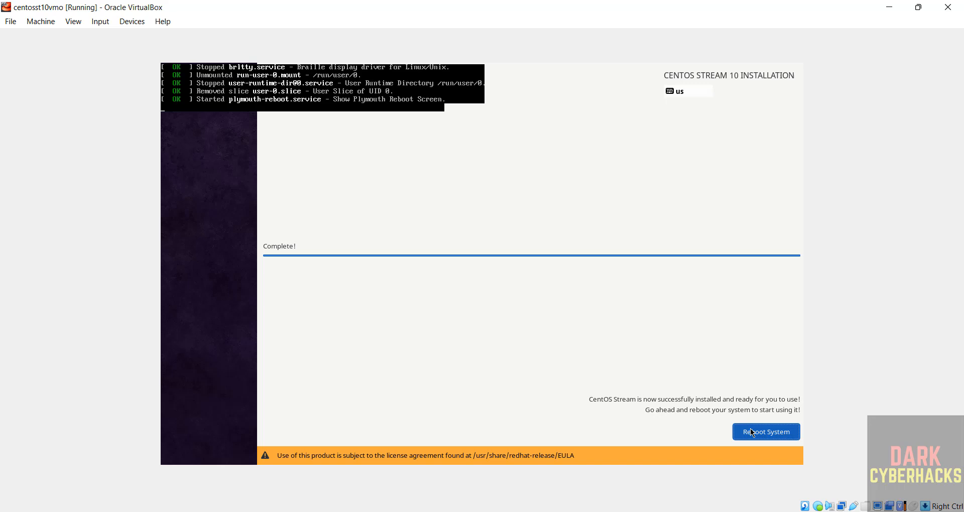
# - Log in as r2schools on the GDM screen and bring up the VirtualBox Devices menu
pyautogui.click(766, 431)
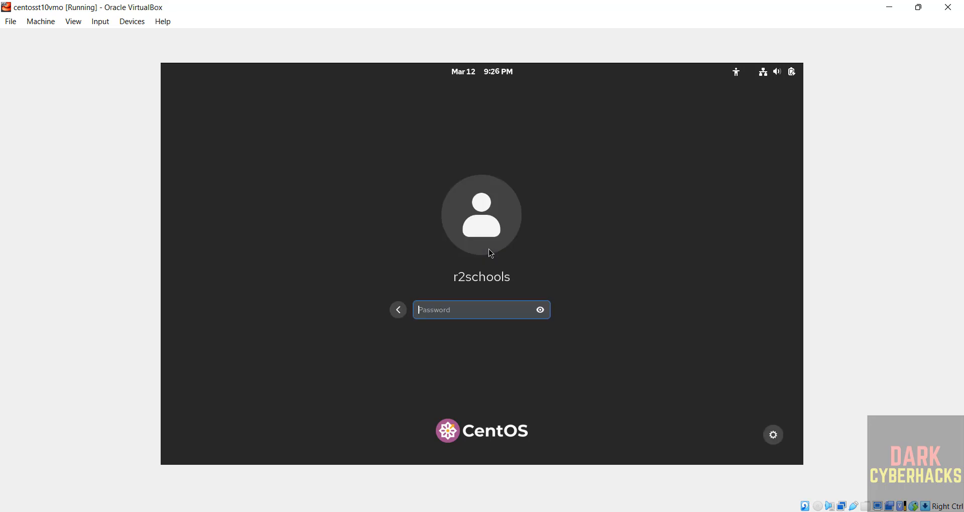
pyautogui.write('password')
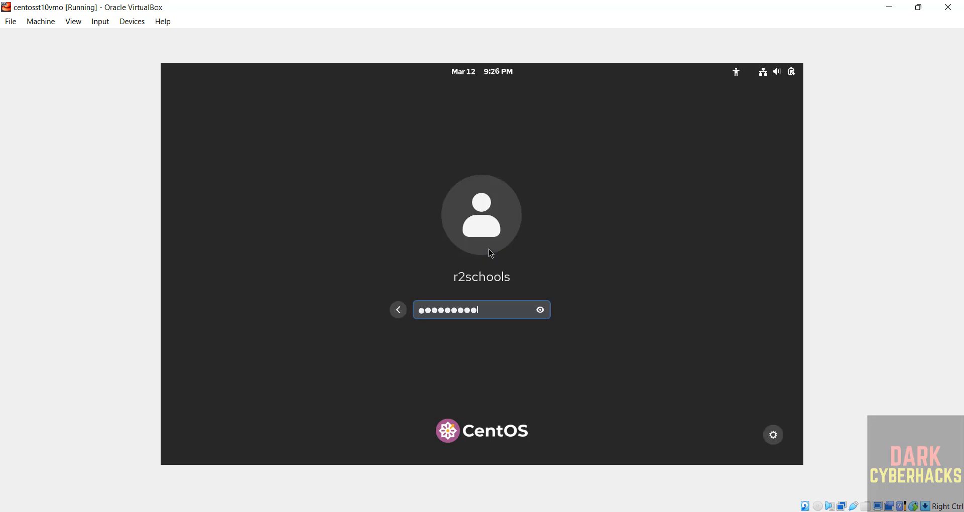
pyautogui.press('Return')
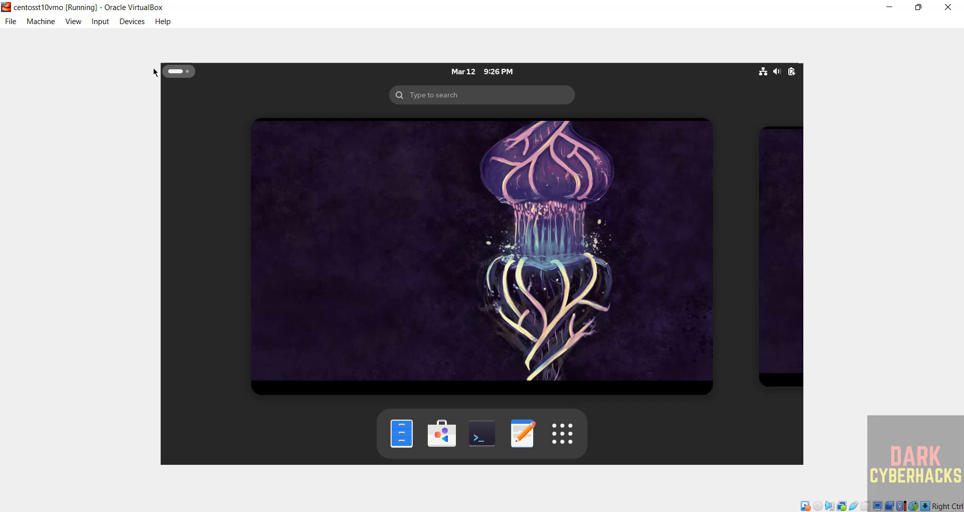
pyautogui.click(133, 21)
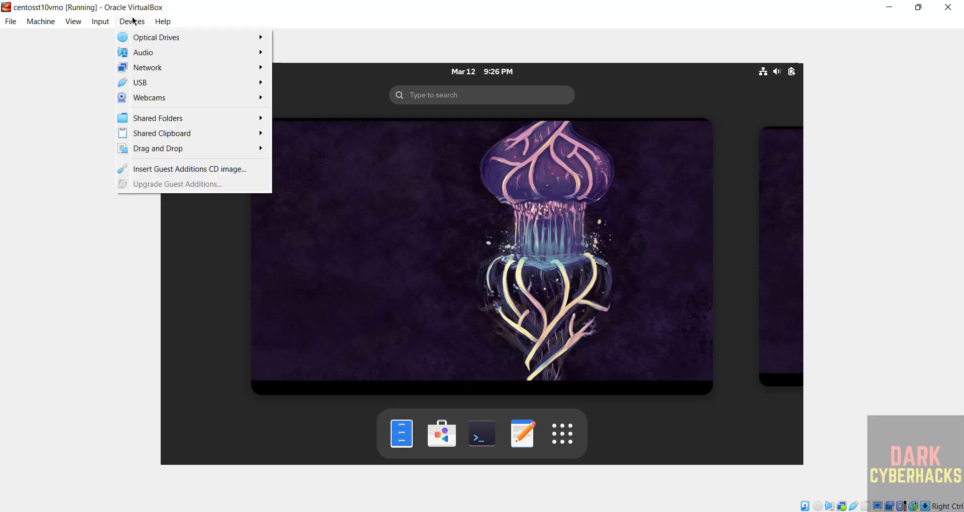
pyautogui.moveTo(211, 168)
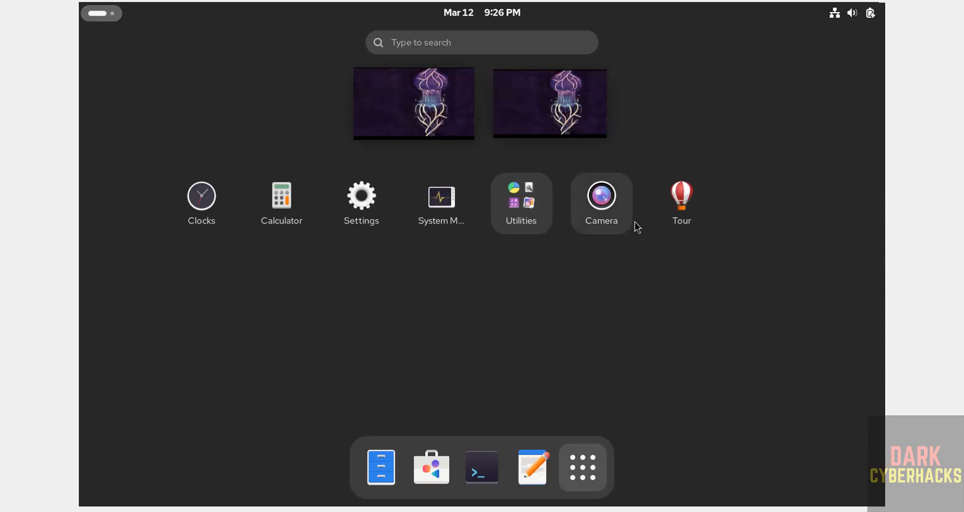
# - Search the app grid for 'fin', clear it, and launch Terminal from the dash
pyautogui.click(481, 42)
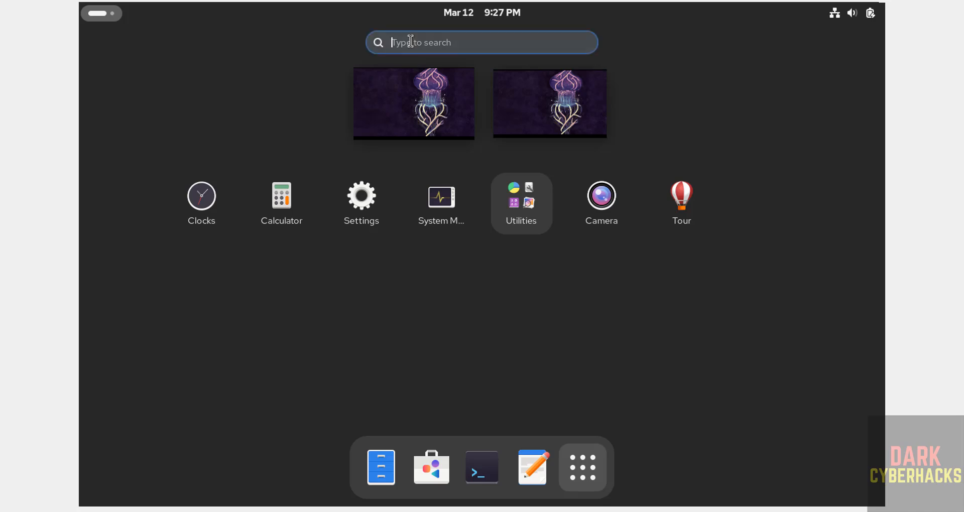
pyautogui.write('fin')
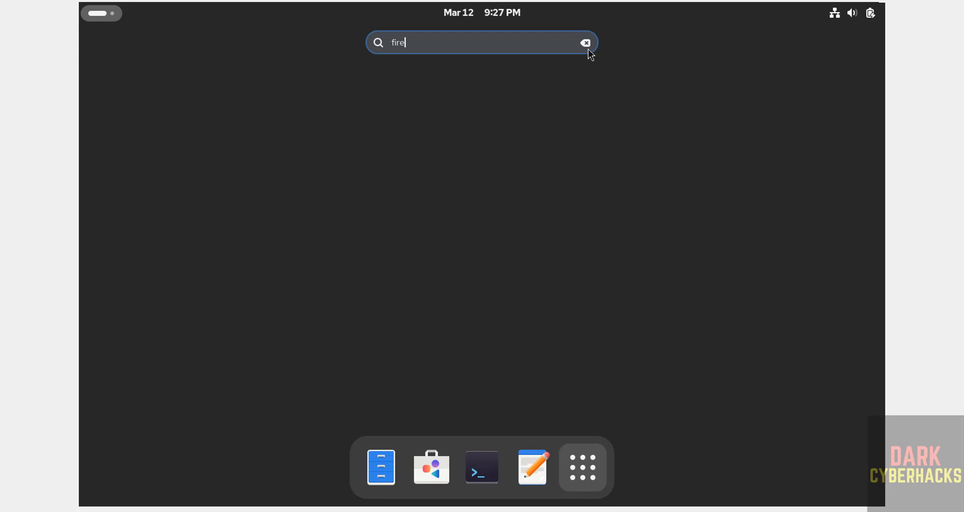
pyautogui.click(584, 43)
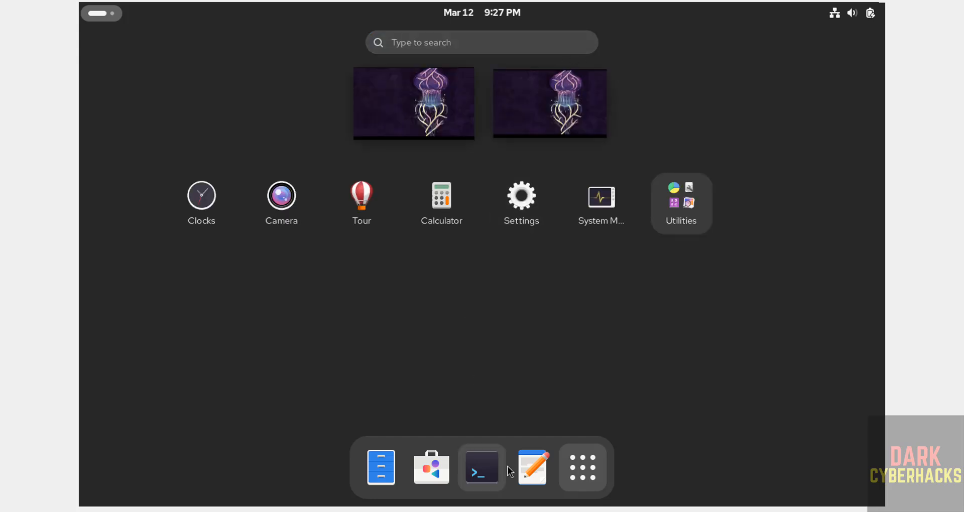
pyautogui.click(481, 467)
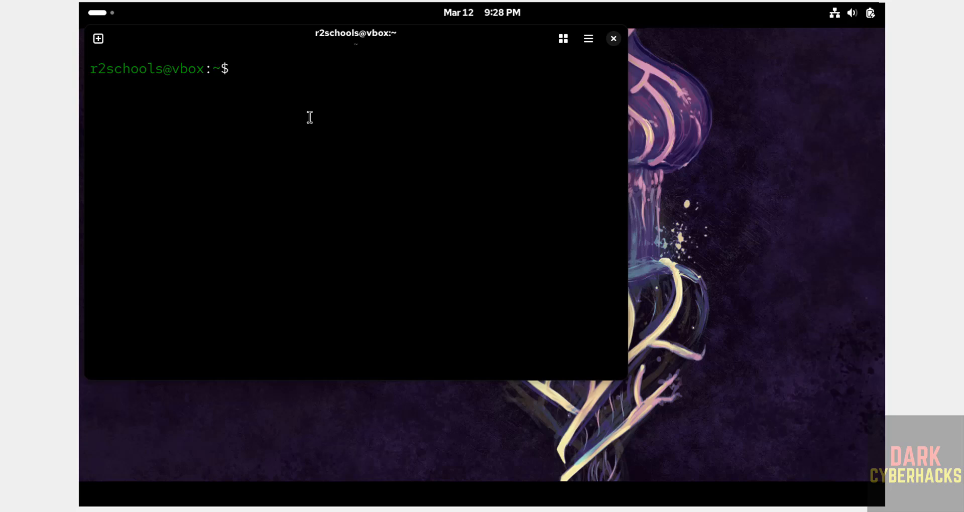
# - Run more /etc/os-release to confirm the system is CentOS Stream 10 (Coughlan)
pyautogui.write('more /t')
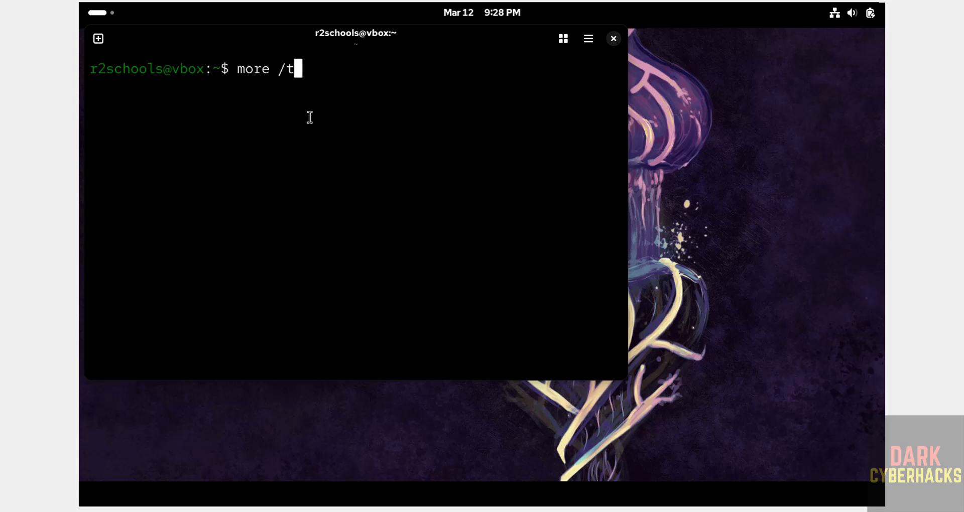
pyautogui.write('etc/')
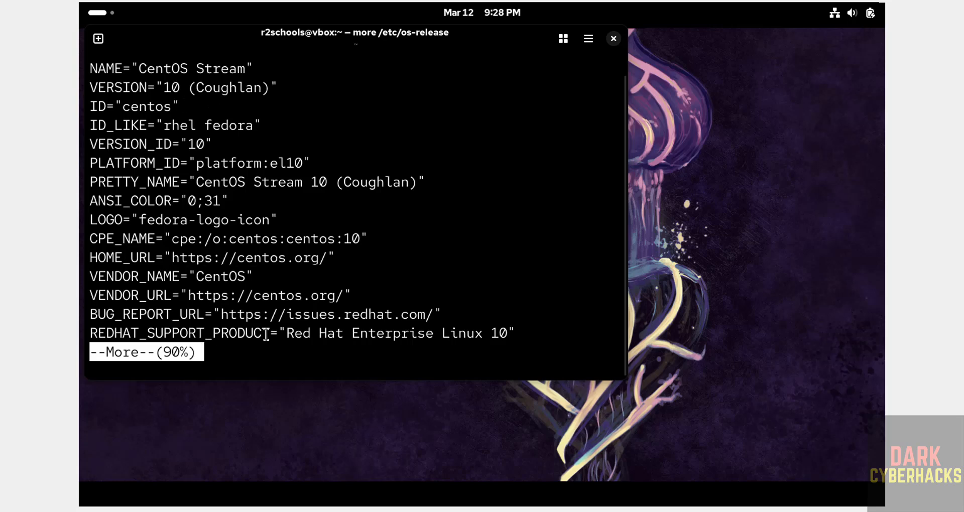
pyautogui.press('q')
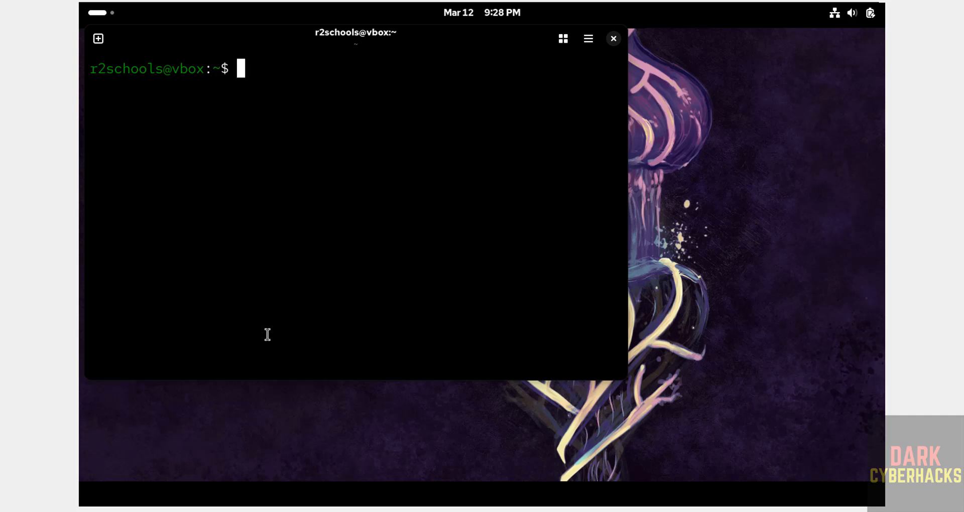
pyautogui.write('wg')
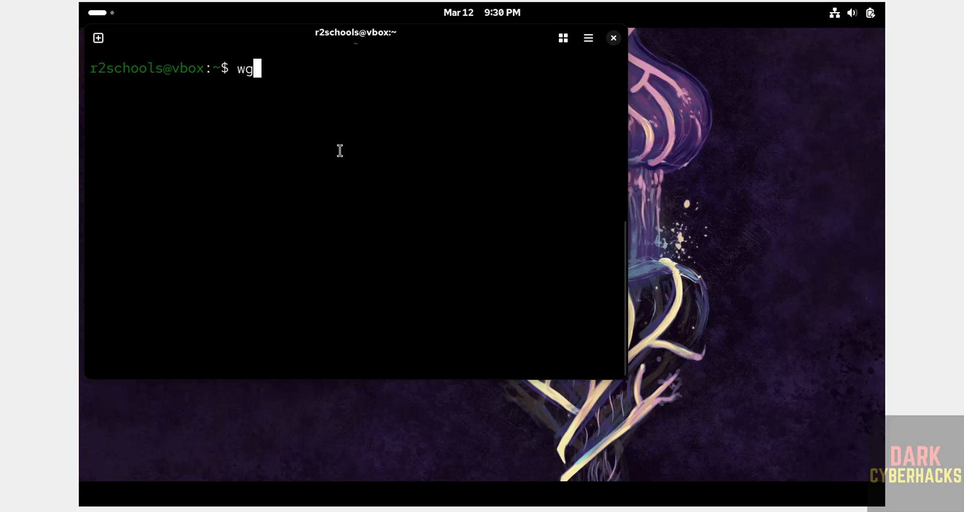
pyautogui.write('et')
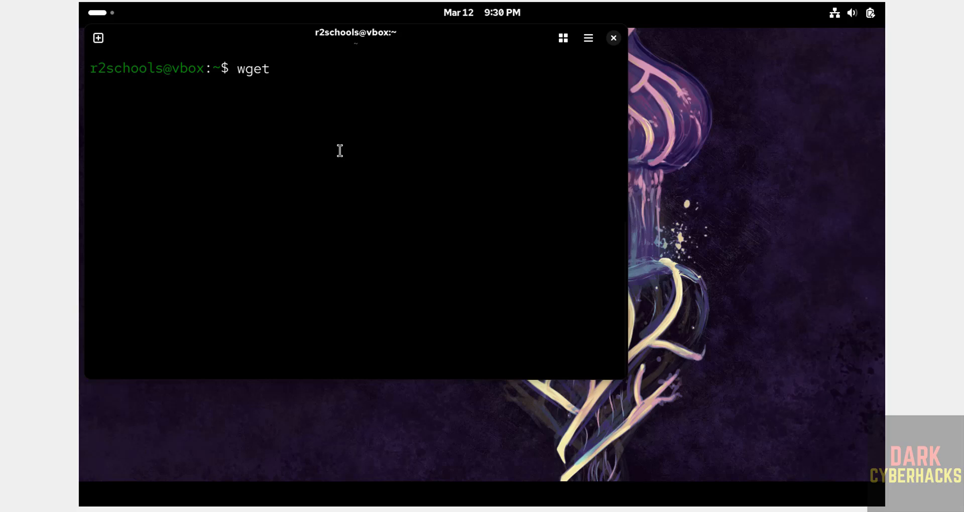
pyautogui.write('https')
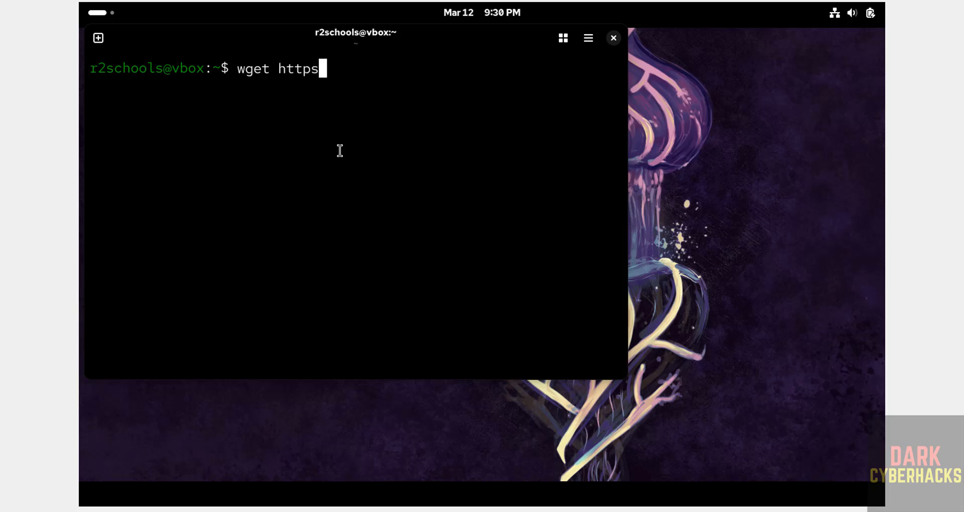
pyautogui.write(':')
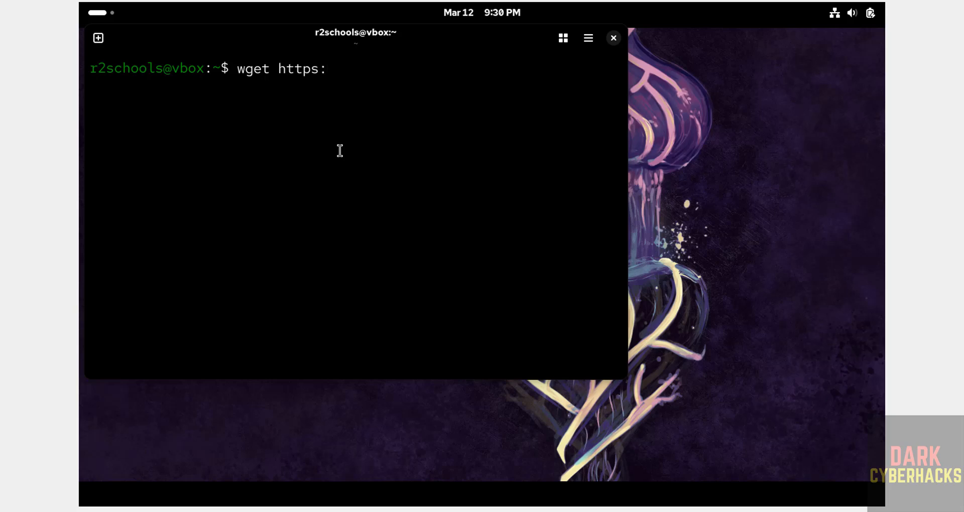
pyautogui.write('//')
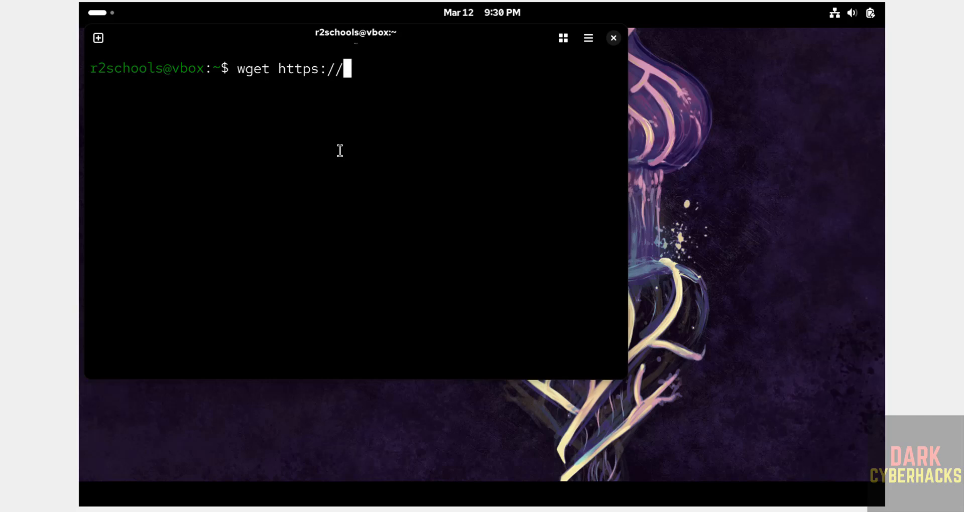
pyautogui.write('dl')
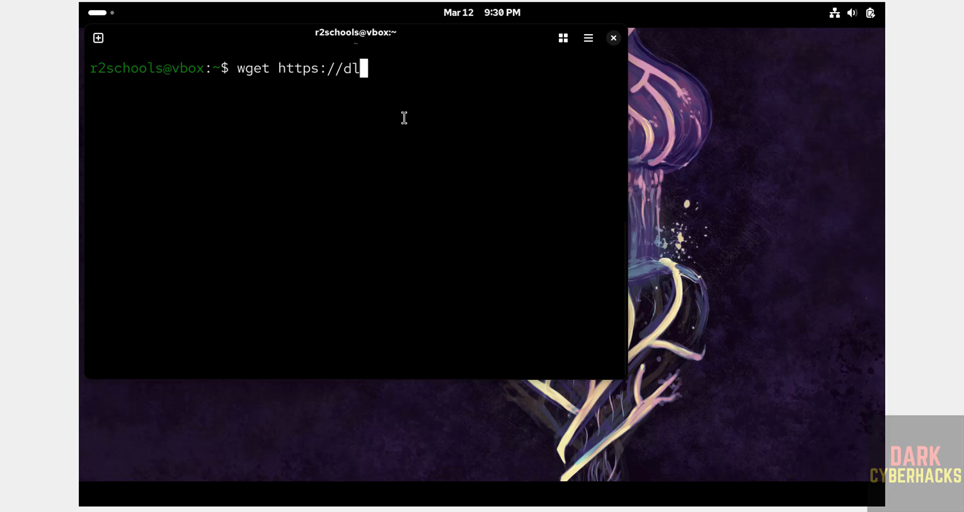
pyautogui.write('.google.com')
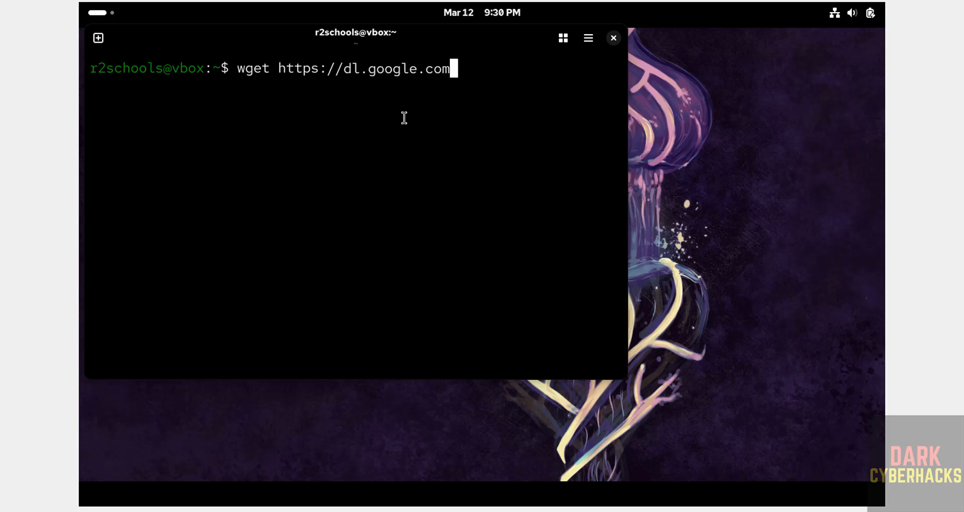
pyautogui.write('/linux')
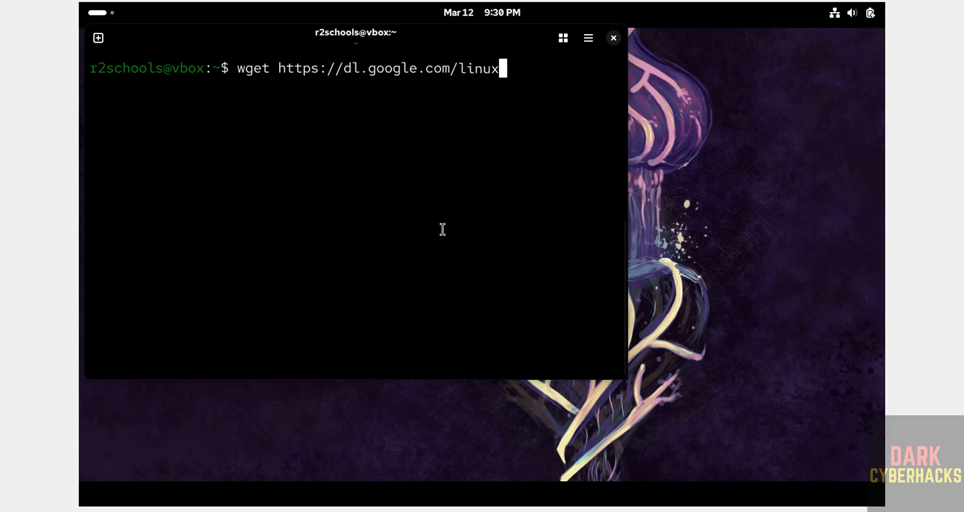
pyautogui.write('/')
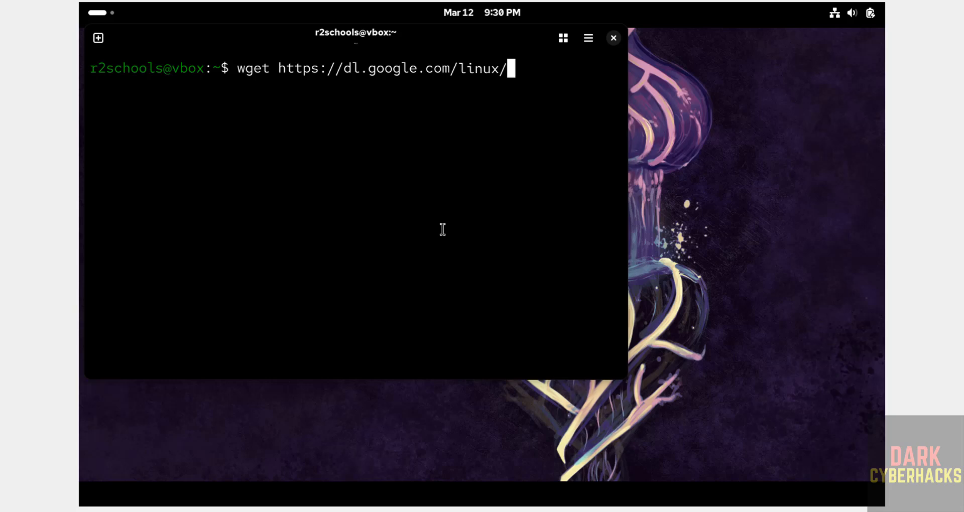
# - Complete the file name google-chrome-stable_current_x86_64.rpm, correcting the mistyped architecture
pyautogui.write('google')
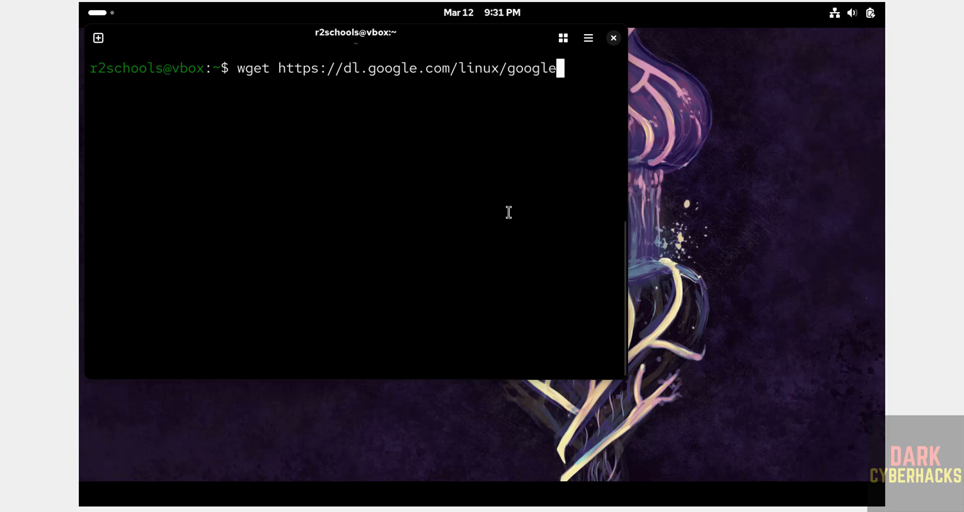
pyautogui.write('-ch')
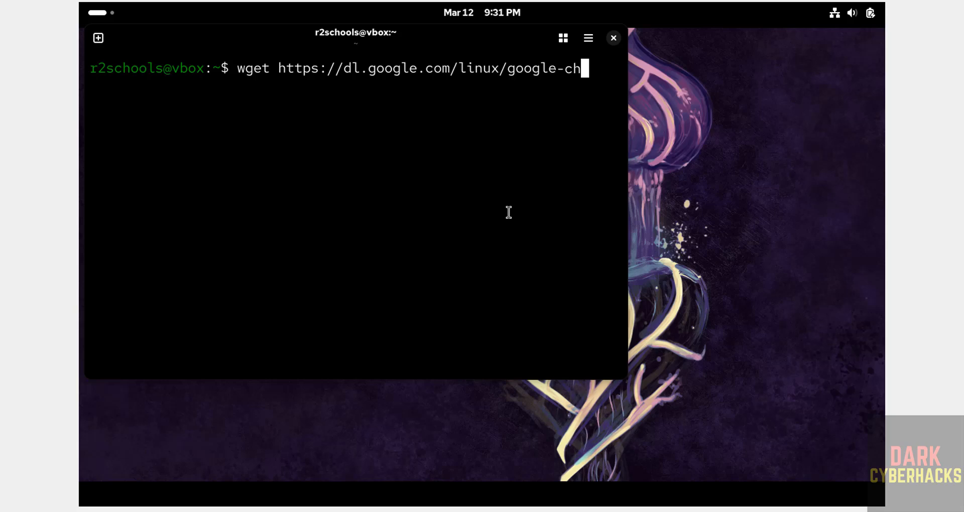
pyautogui.write('rome-st')
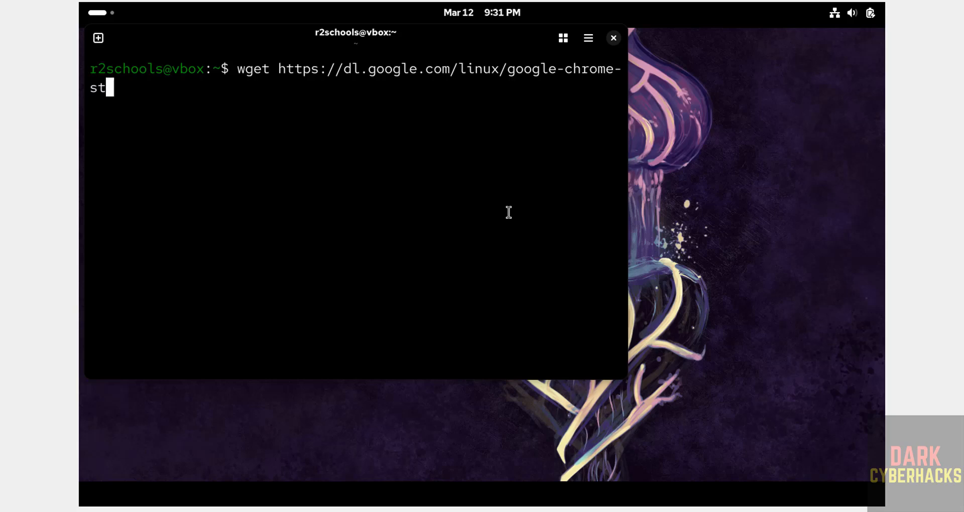
pyautogui.write('able_')
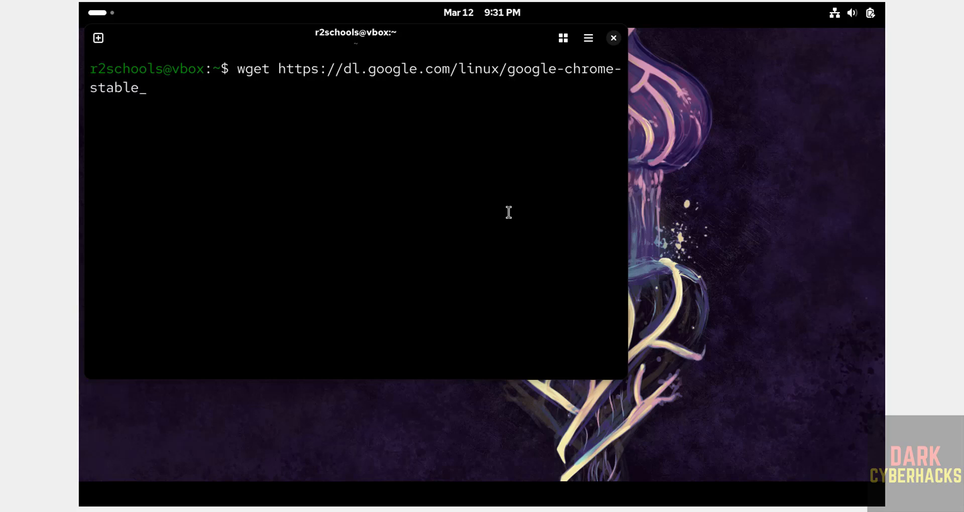
pyautogui.write('current')
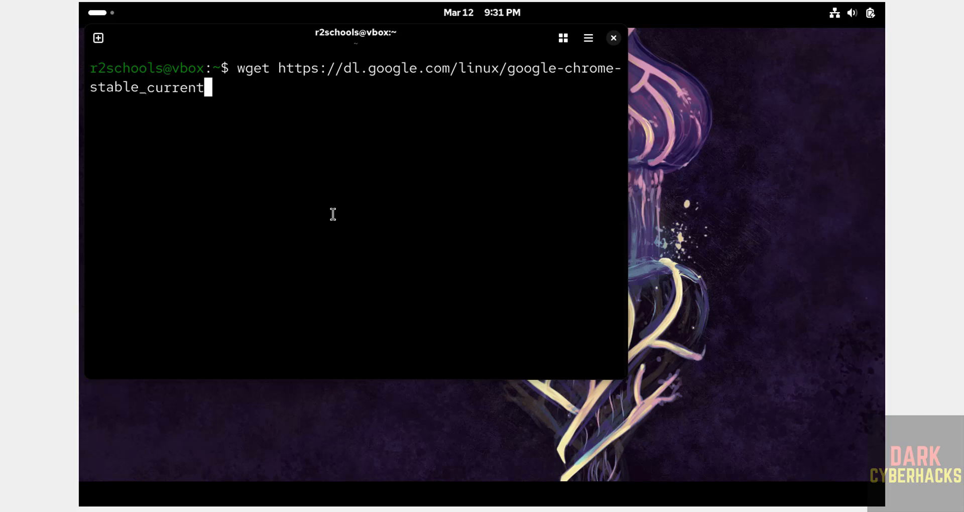
pyautogui.write('_x')
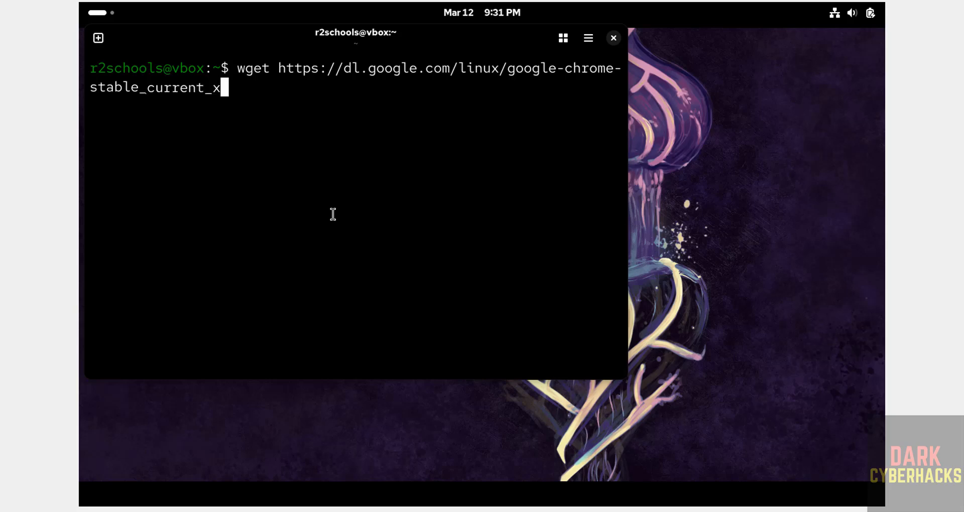
pyautogui.write('84_')
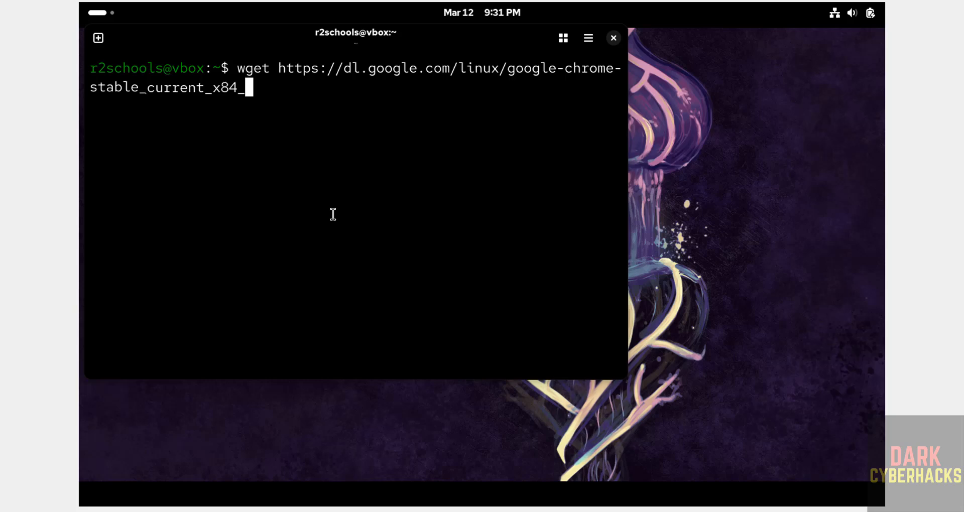
pyautogui.write('6')
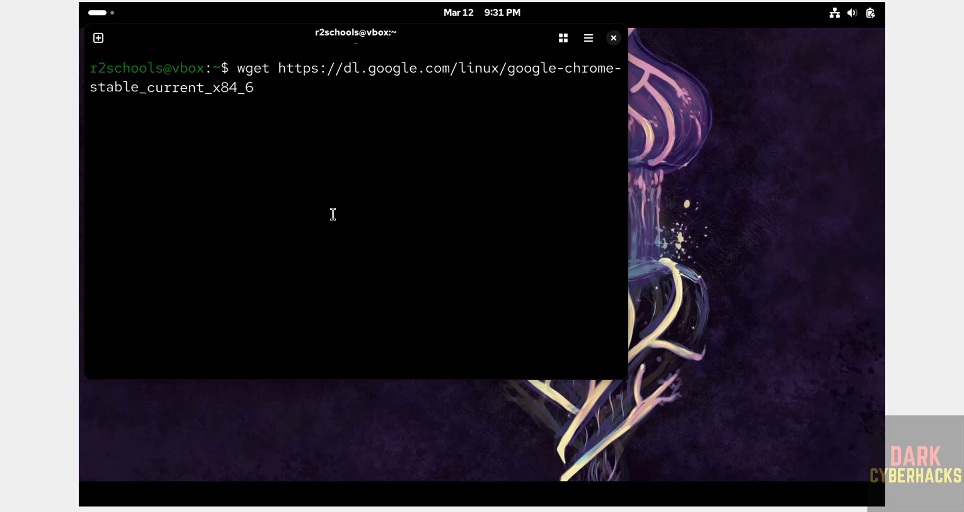
pyautogui.press('BackSpace')
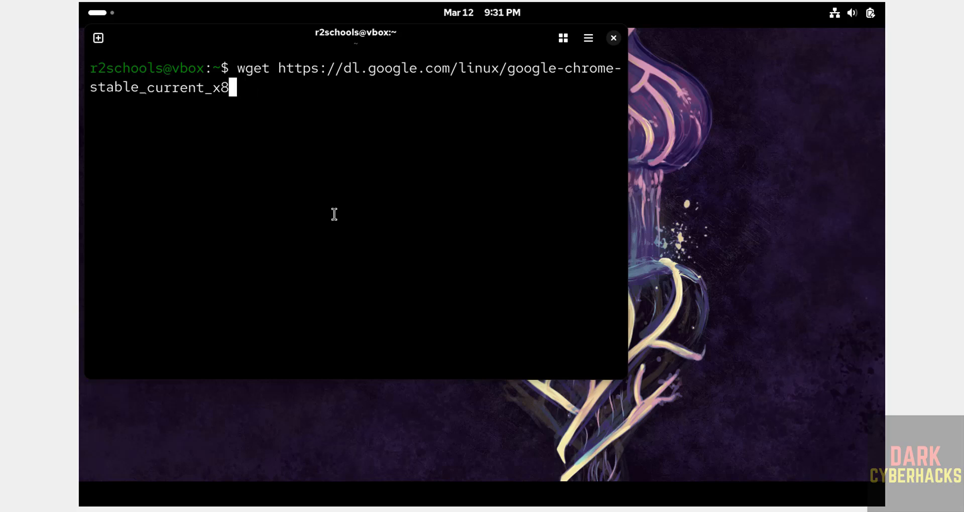
pyautogui.write('6_')
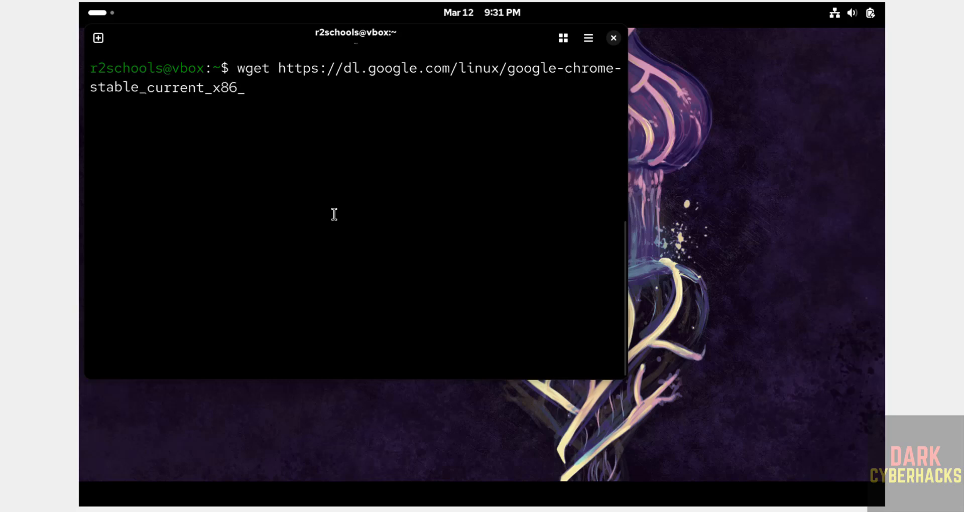
pyautogui.write('64.rp')
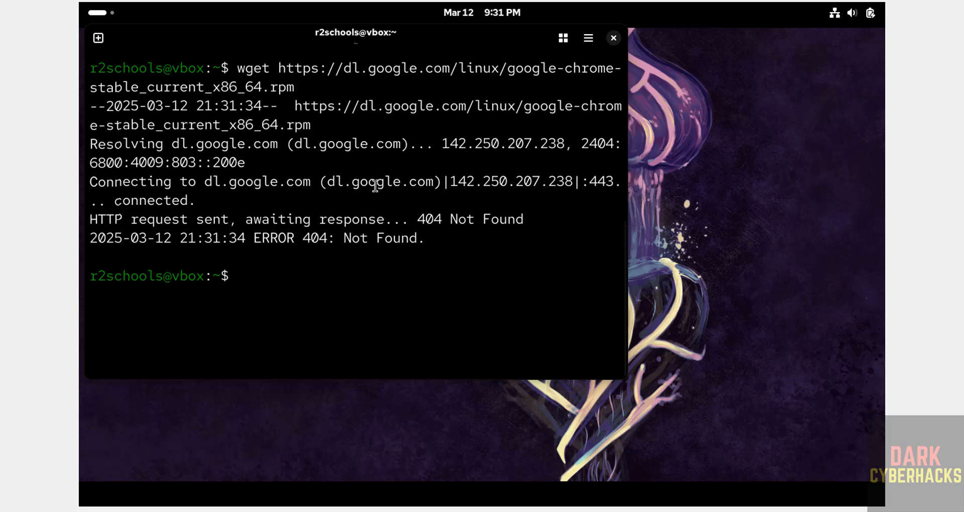
# - Rerun wget with the corrected /linux/direct/ URL to download the Chrome rpm, then list it with ls
pyautogui.write('more /etc/os-release')
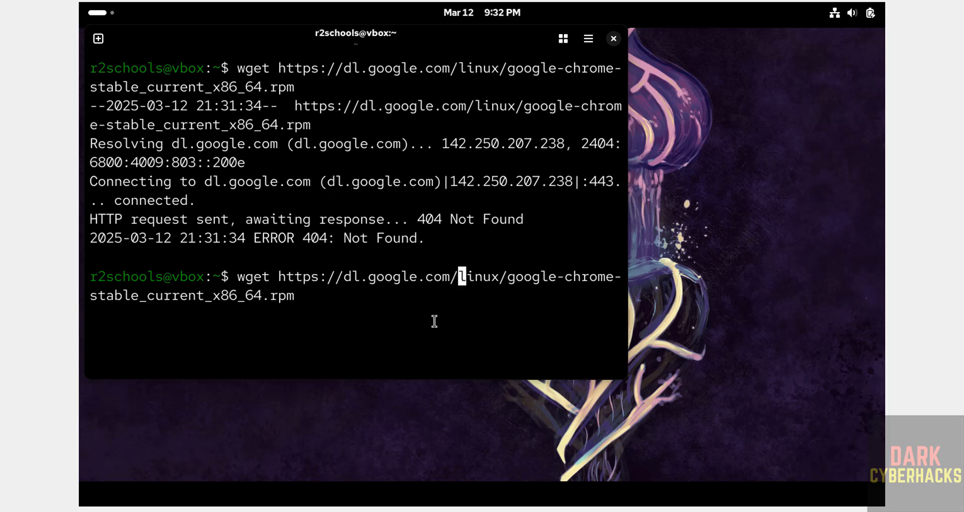
pyautogui.write('direc')
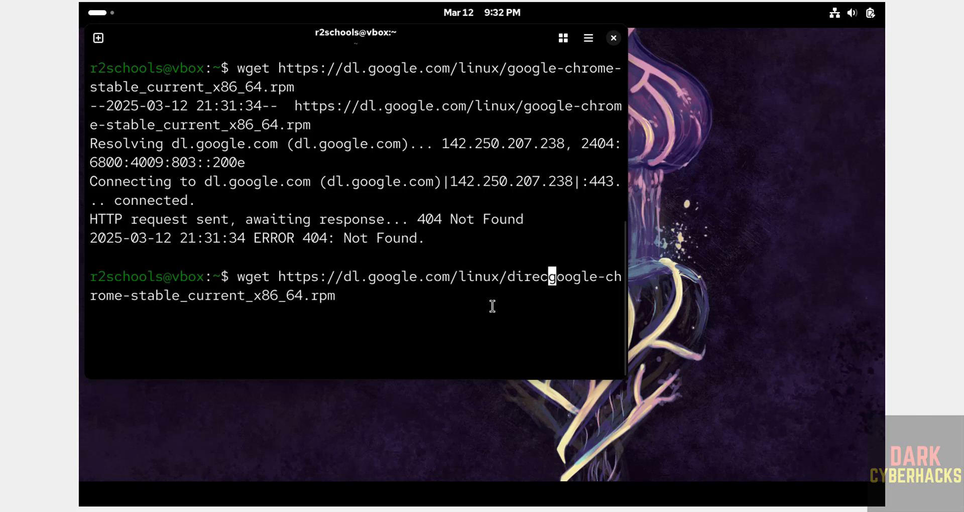
pyautogui.write('/')
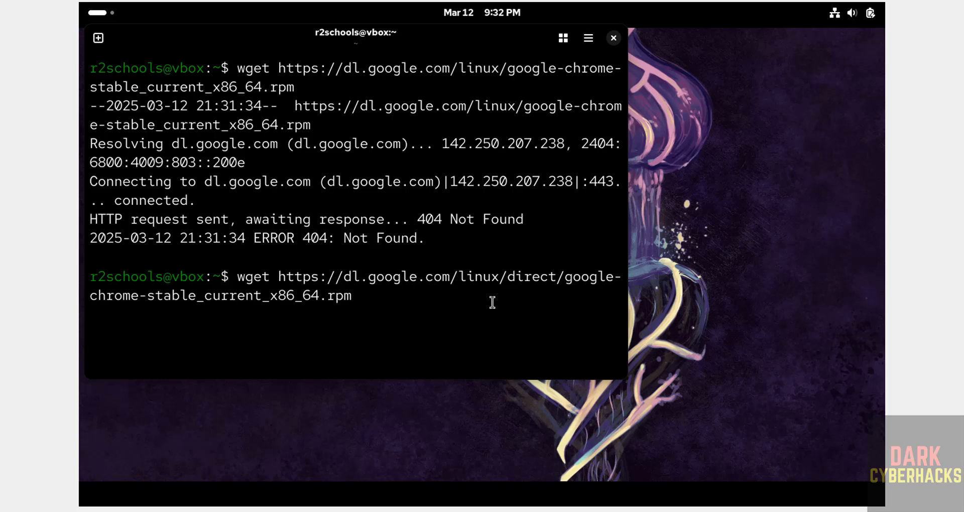
pyautogui.press('Return')
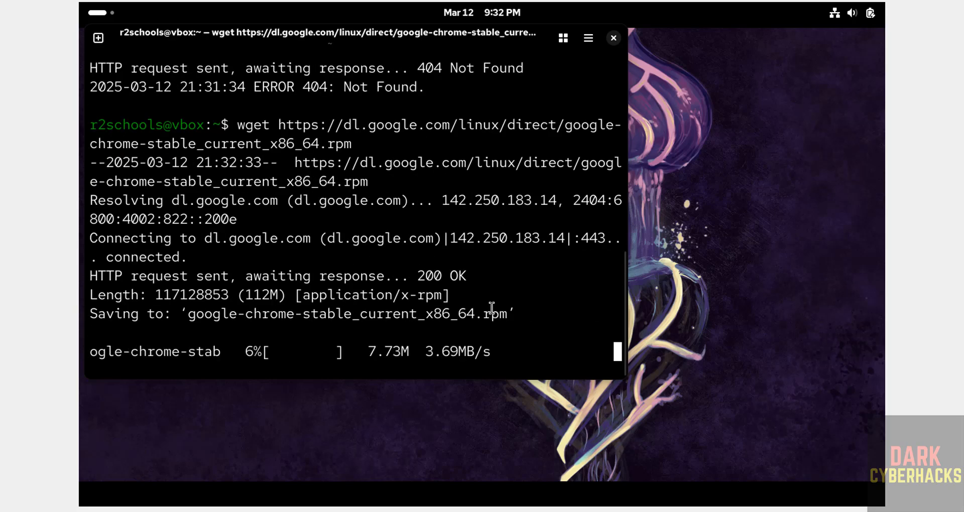
pyautogui.moveTo(354, 266)
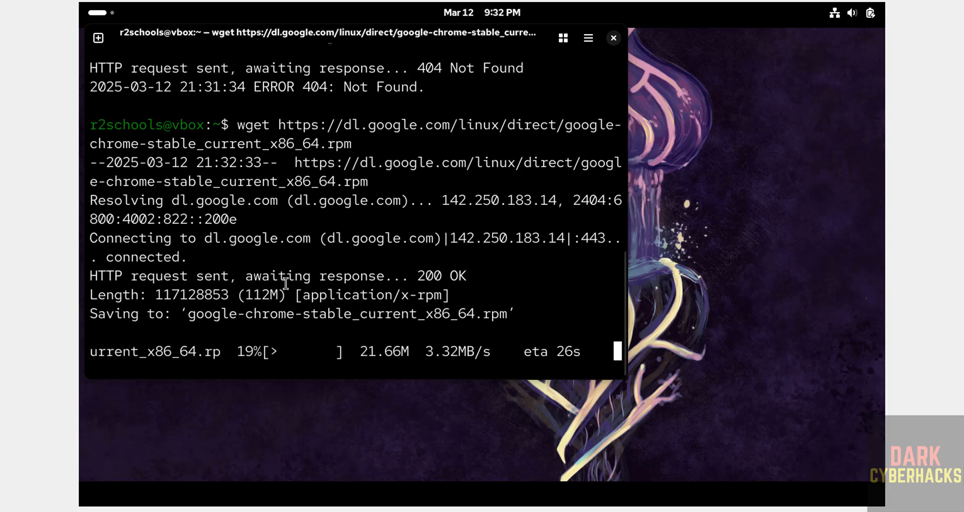
pyautogui.moveTo(477, 255)
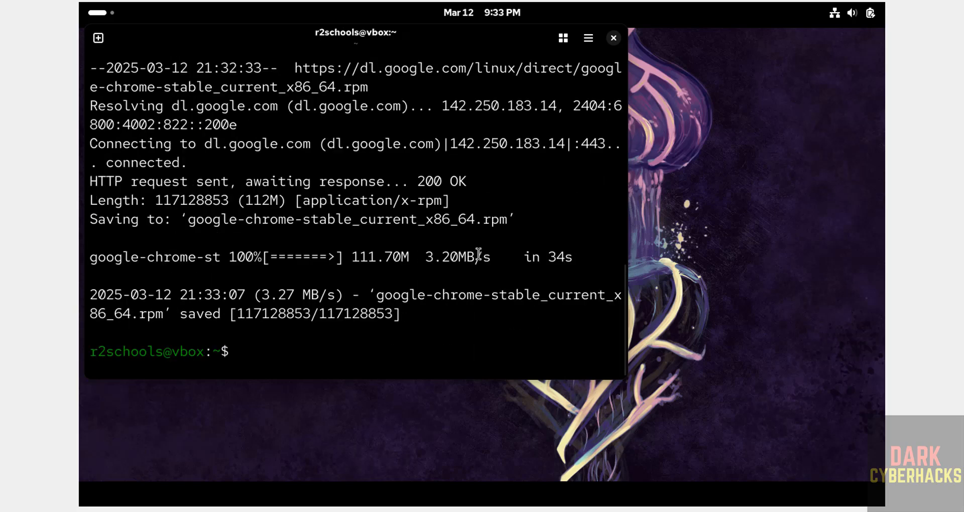
pyautogui.write('ls')
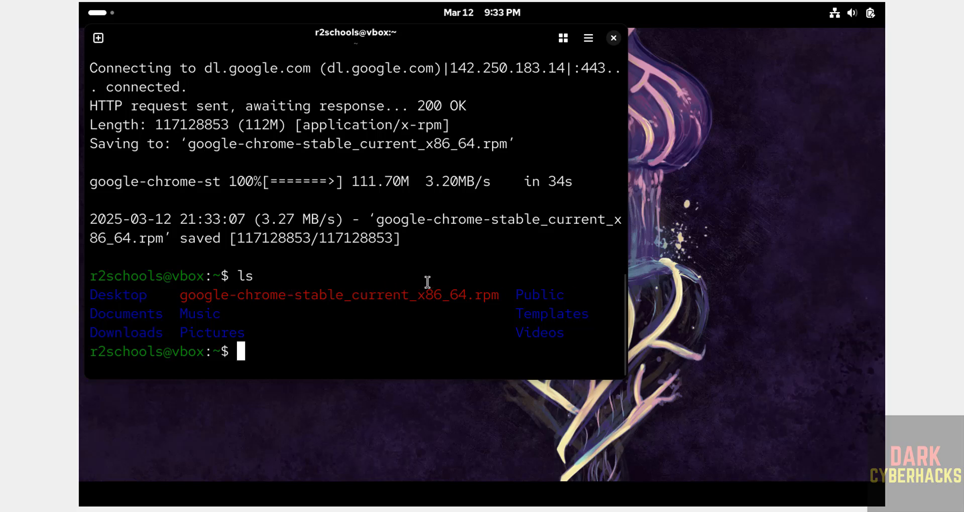
pyautogui.moveTo(466, 291)
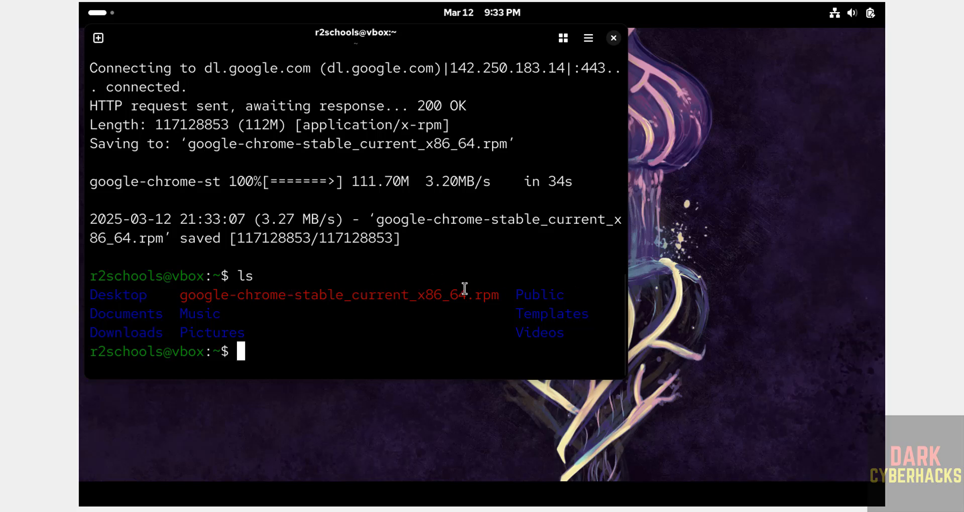
# - Install the Chrome rpm with sudo rpm -ivh, entering the password and rerunning with --nodeps
pyautogui.write('sudo r')
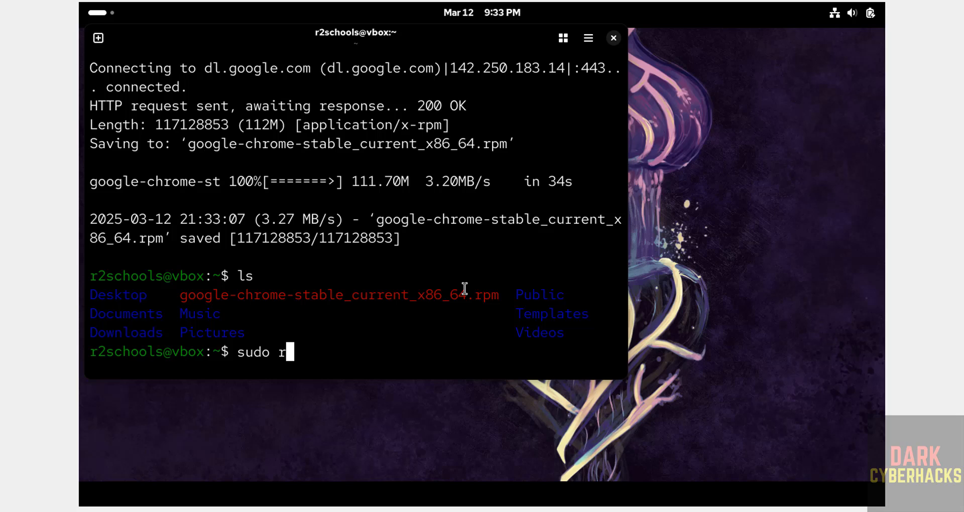
pyautogui.write('pm -')
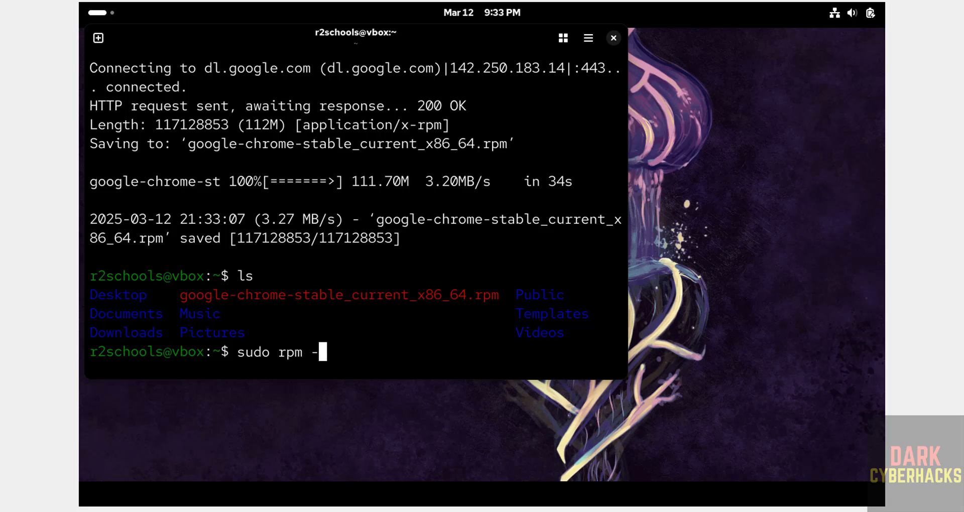
pyautogui.write('ivh')
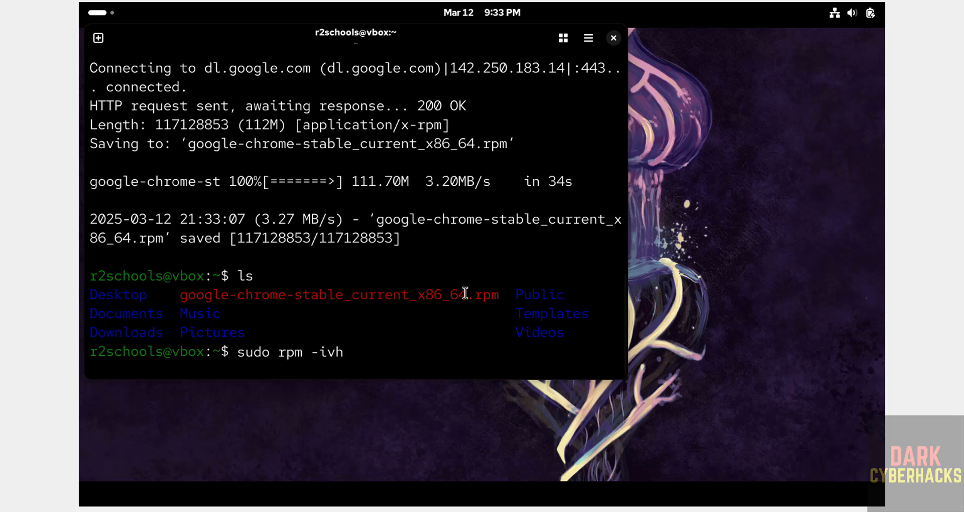
pyautogui.write('google')
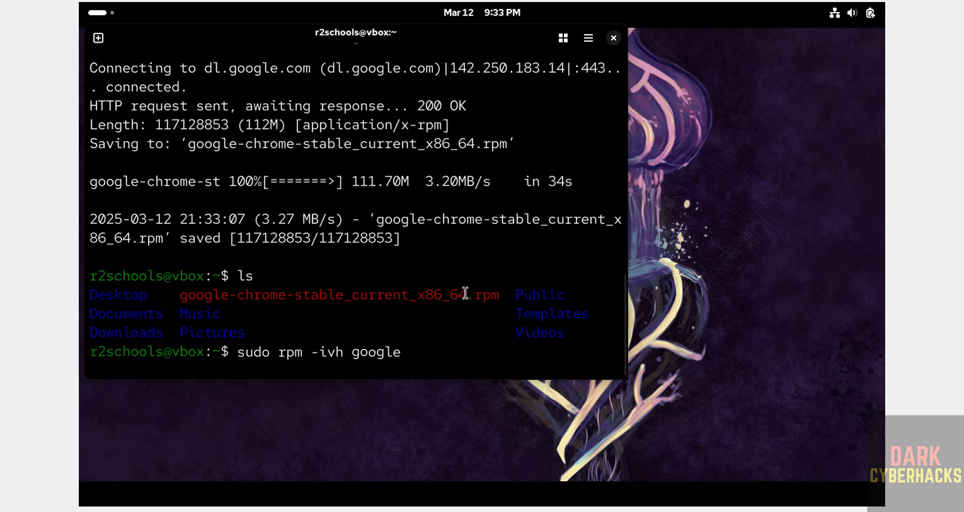
pyautogui.press('Tab')
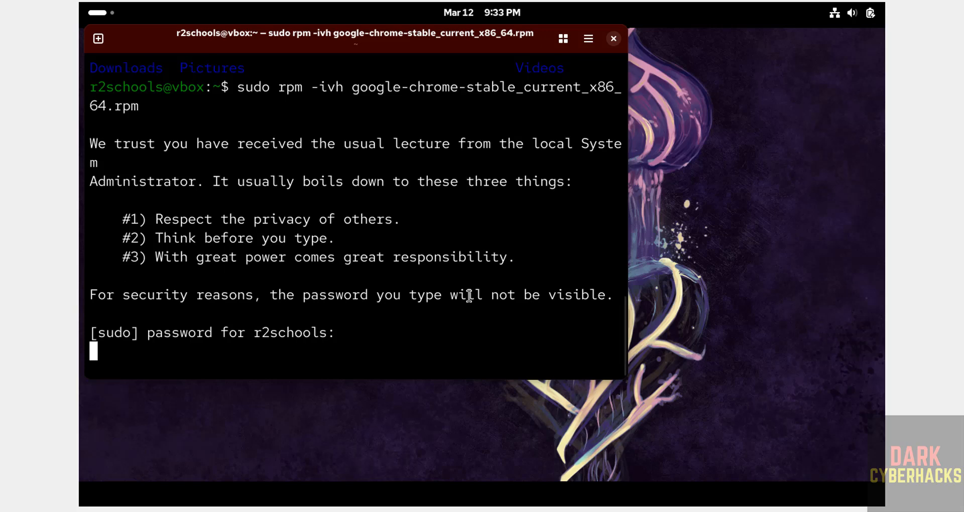
pyautogui.press('Return')
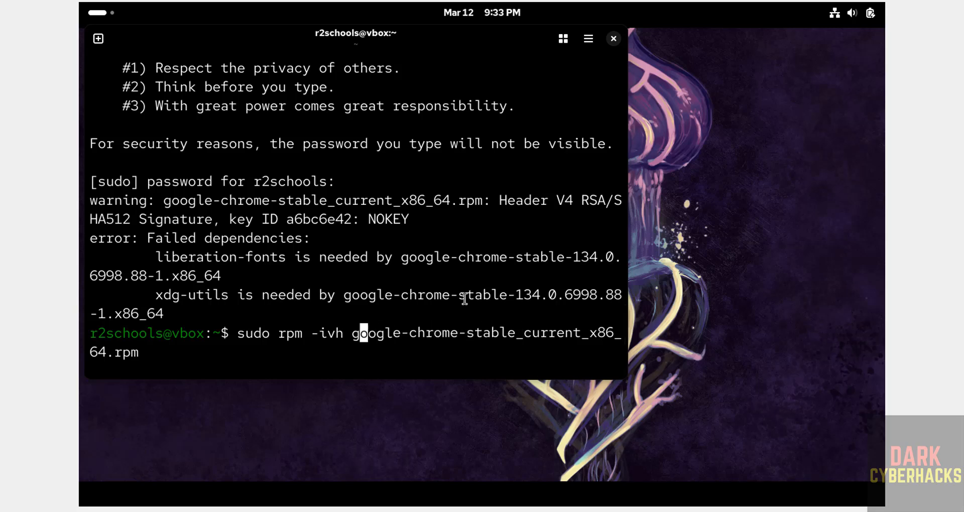
pyautogui.write('--nodeps')
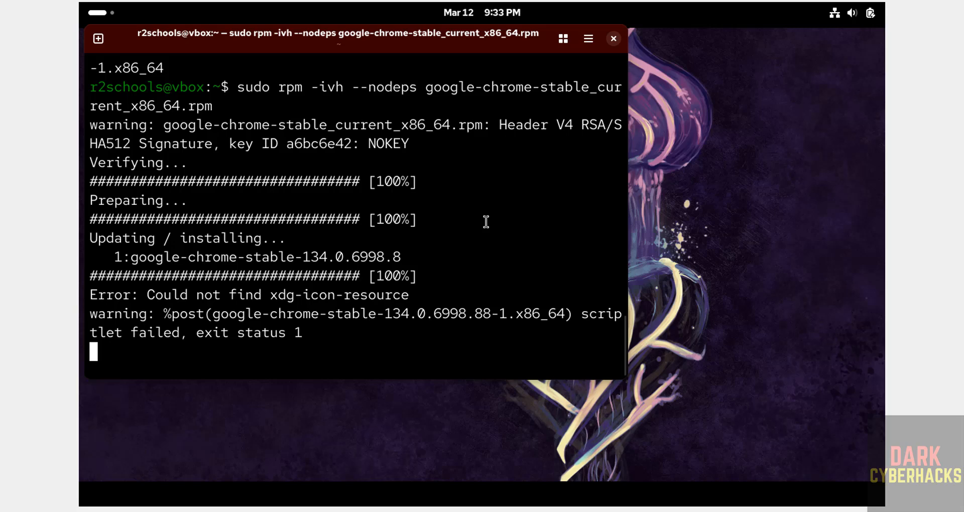
pyautogui.moveTo(324, 219)
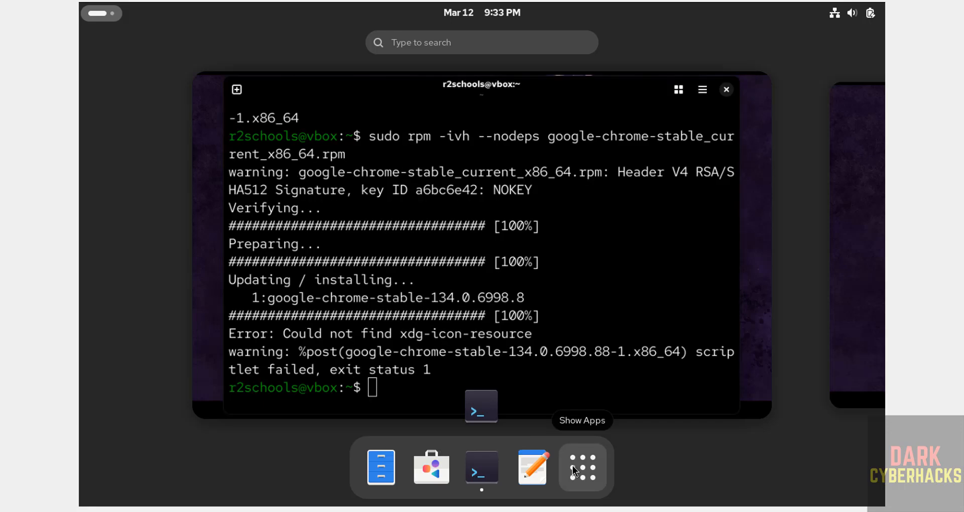
# - Launch Google Chrome from the app grid and untick sending usage statistics and crash reports
pyautogui.click(582, 468)
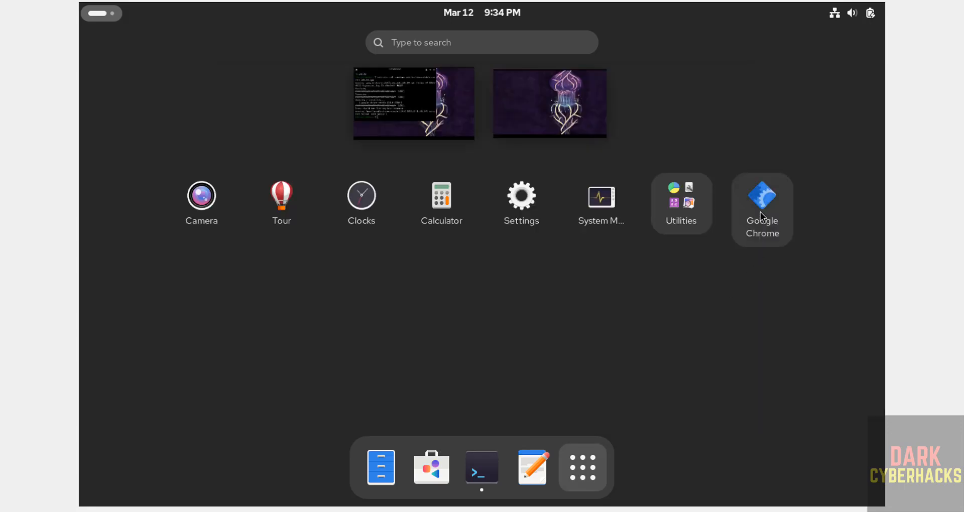
pyautogui.click(762, 194)
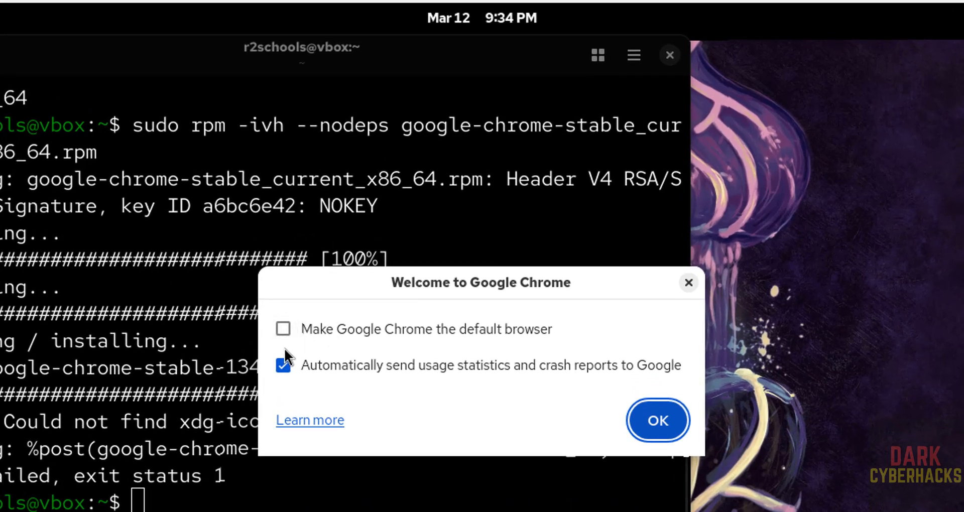
pyautogui.moveTo(279, 353)
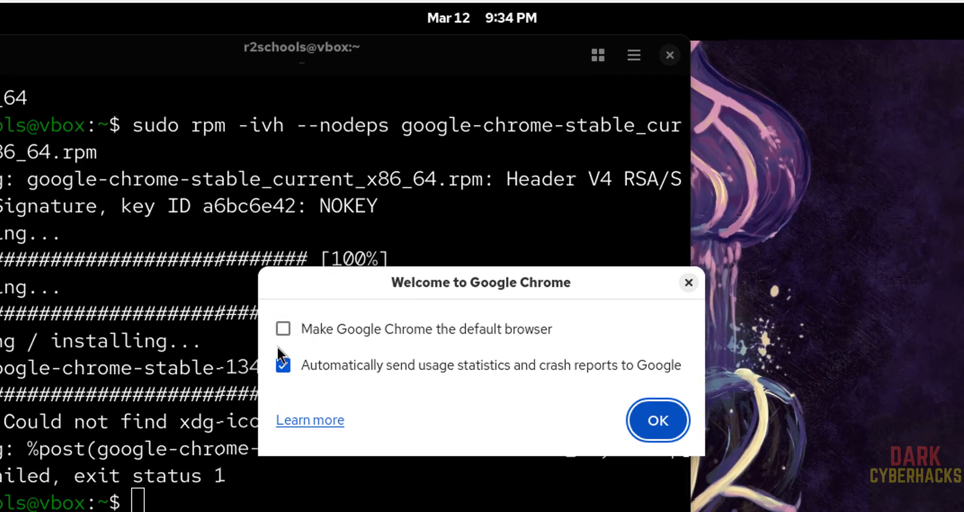
pyautogui.click(283, 365)
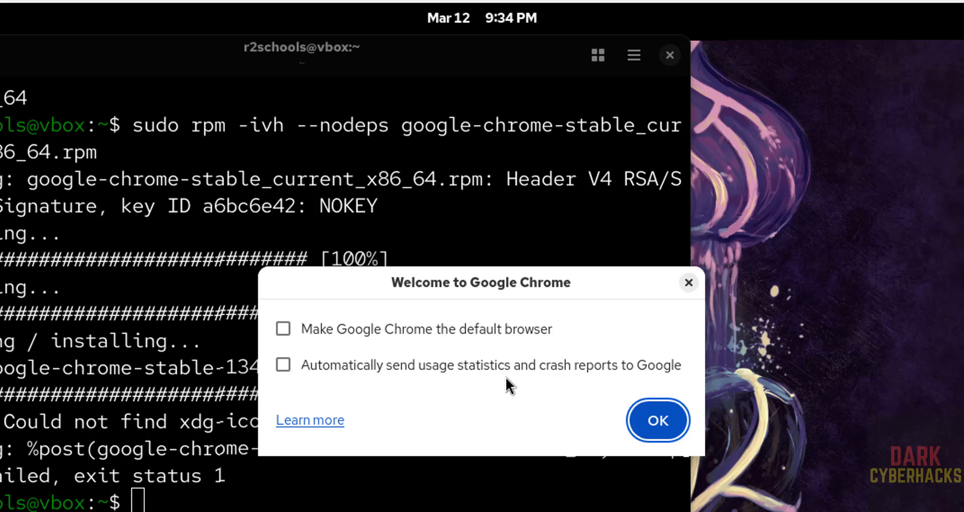
pyautogui.moveTo(548, 392)
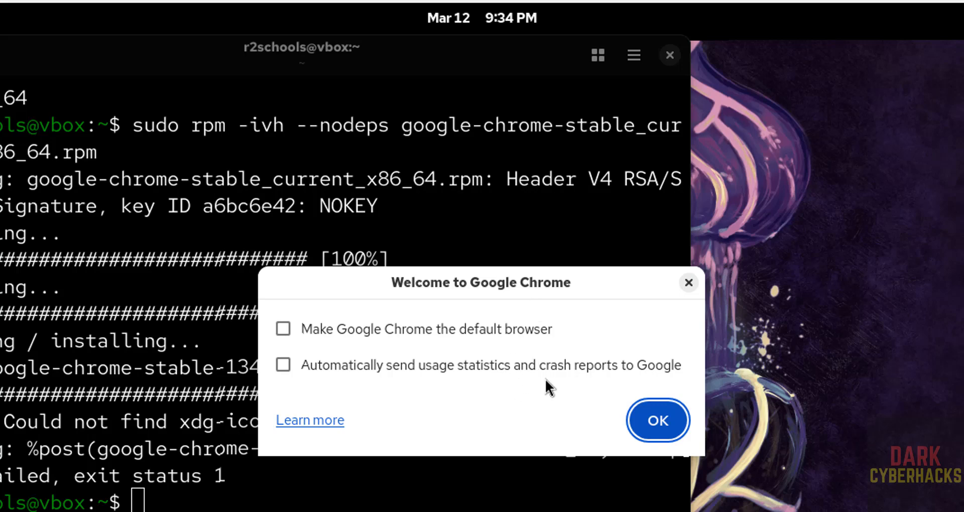
# - Confirm the welcome dialog, dismiss the ad privacy notice, and enter google.com in the address bar
pyautogui.click(658, 419)
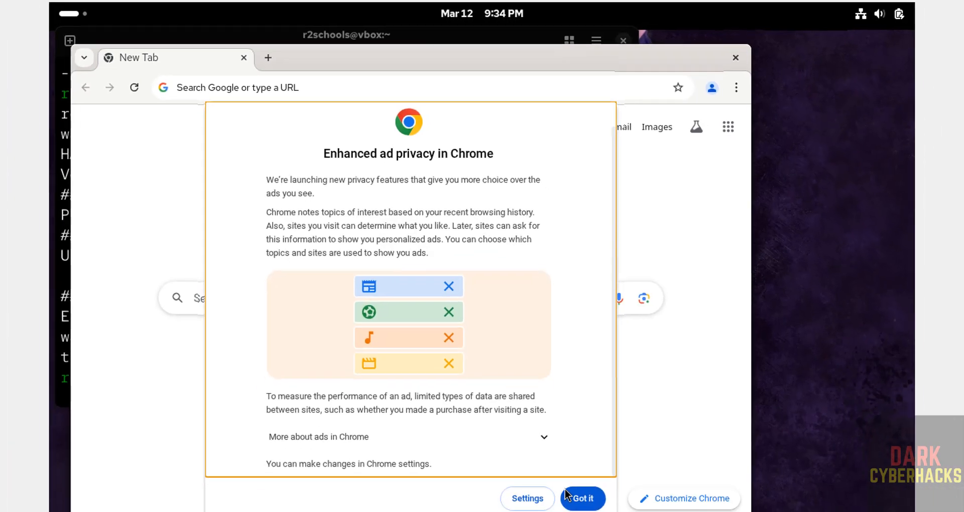
pyautogui.click(582, 498)
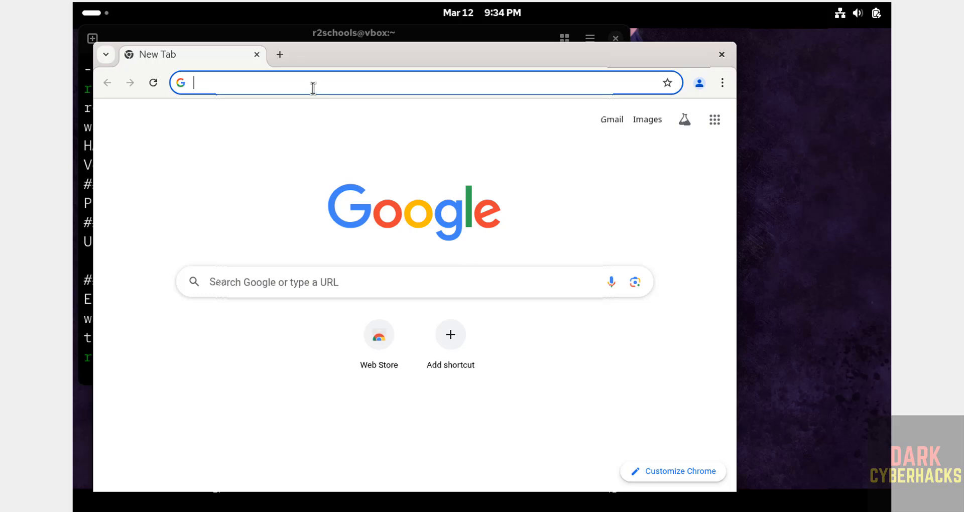
pyautogui.write('google.com')
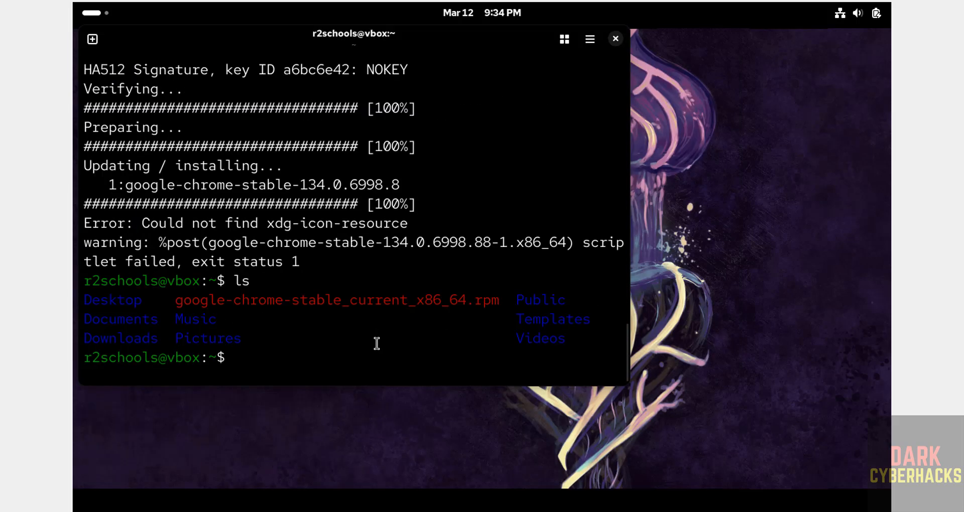
# - Remove the Chrome rpm, run sudo dnf update && sudo dnf upgrade and confirm with y
pyautogui.write('rm google-chrome-stable_current_x86_64.rpm')
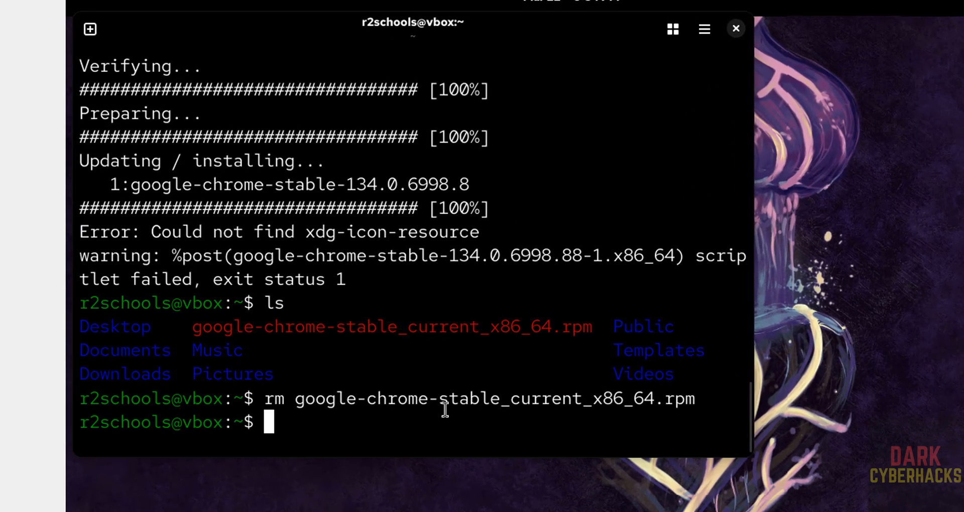
pyautogui.write('sudo dnf u')
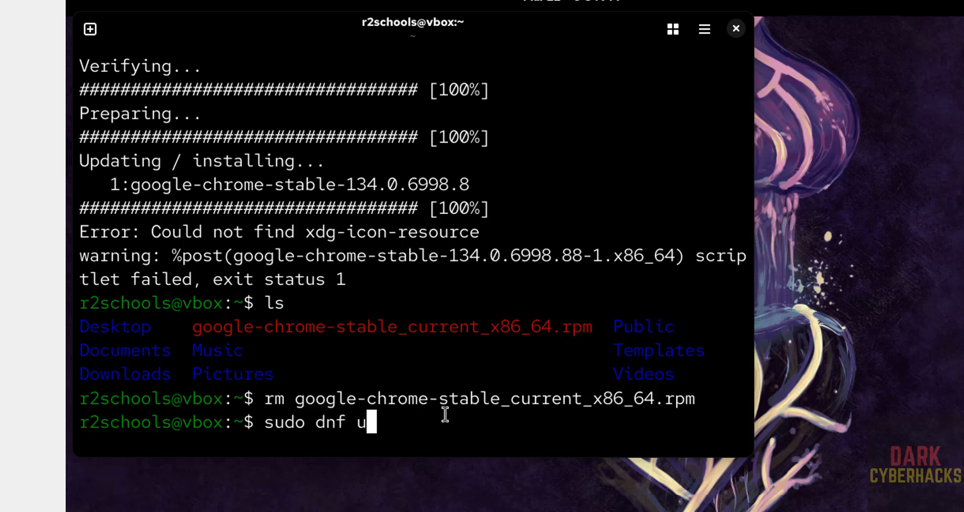
pyautogui.write('pdate && sudo')
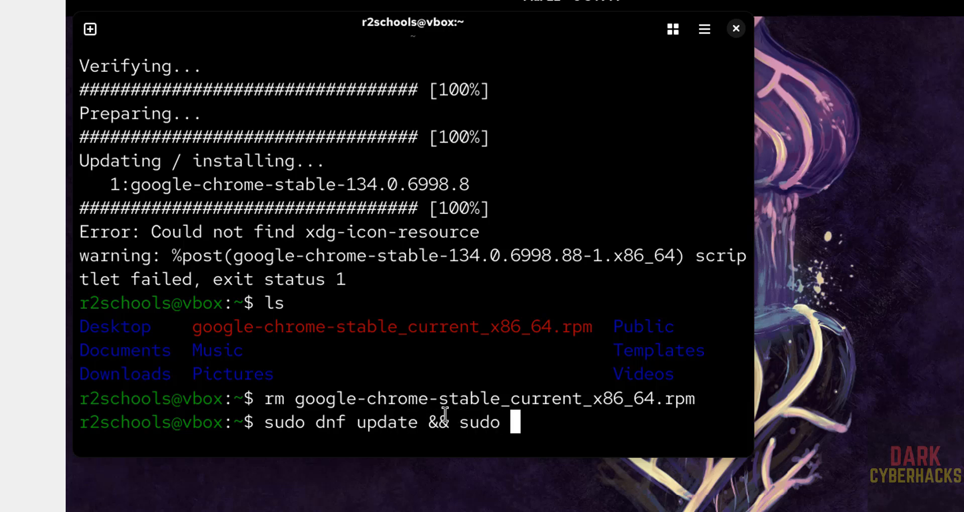
pyautogui.write('dnf upgrad')
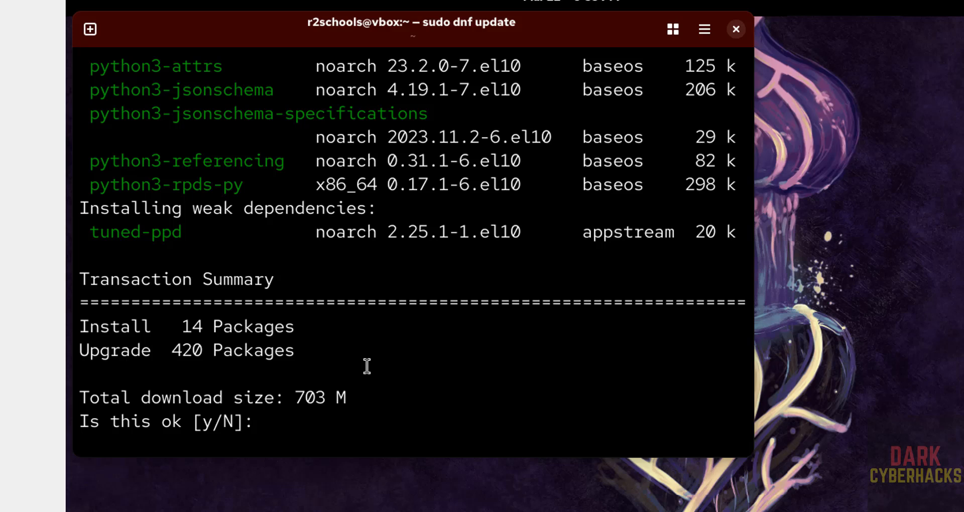
pyautogui.write('y')
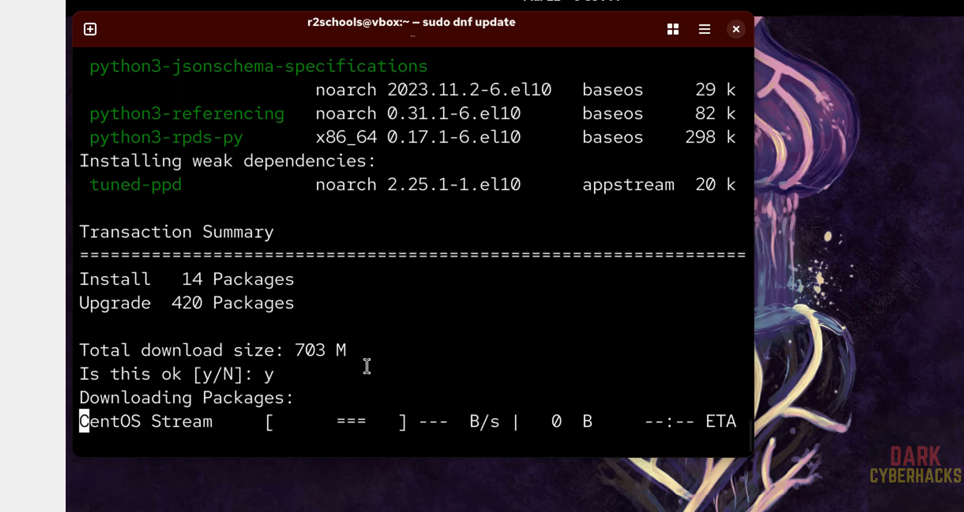